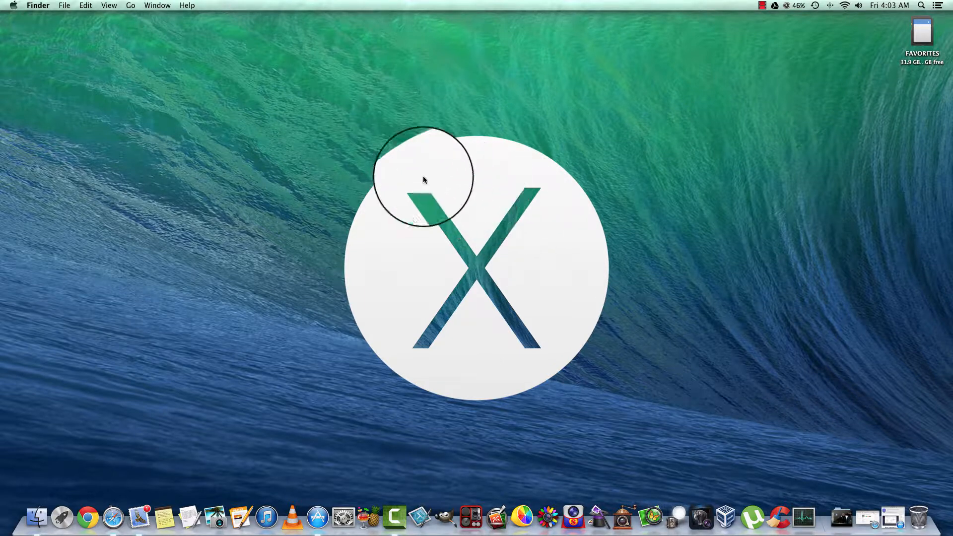
mouse_move(239, 111)
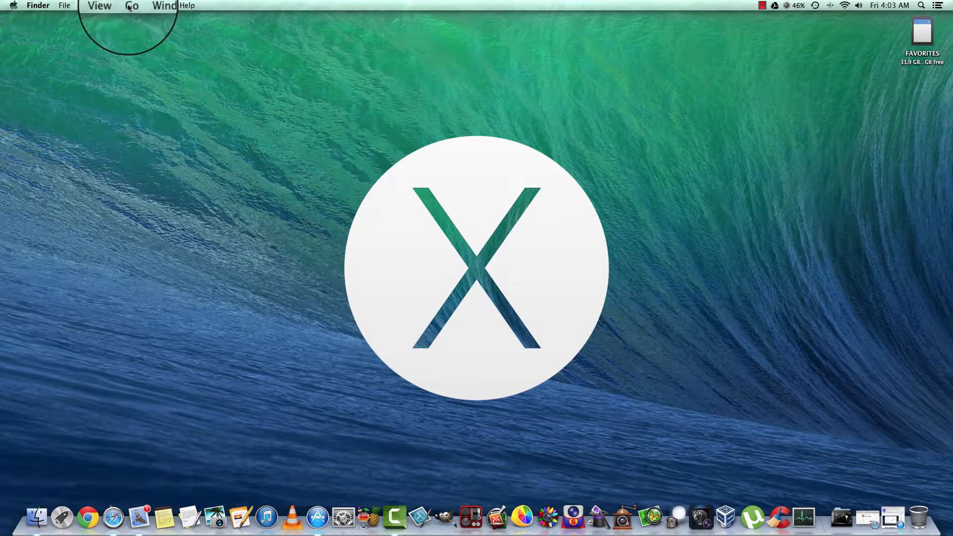
- Open the Utilities folder from Finder's Go menu
click(130, 6)
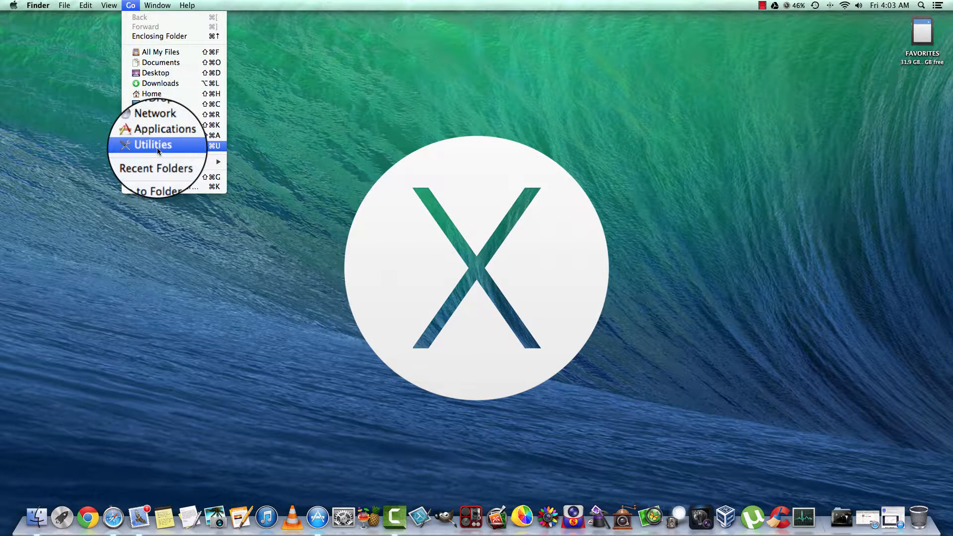
click(152, 144)
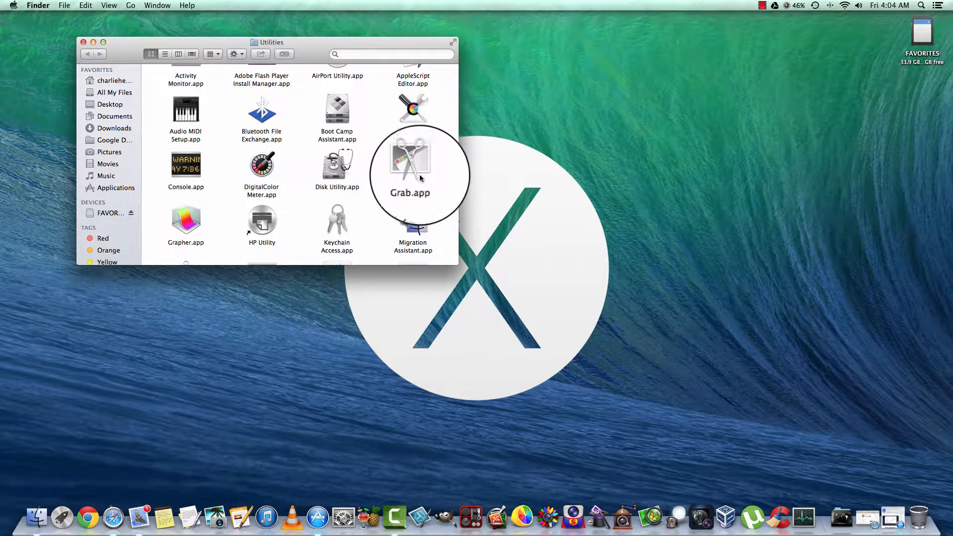
- Launch Grab.app from the Utilities folder
double_click(409, 161)
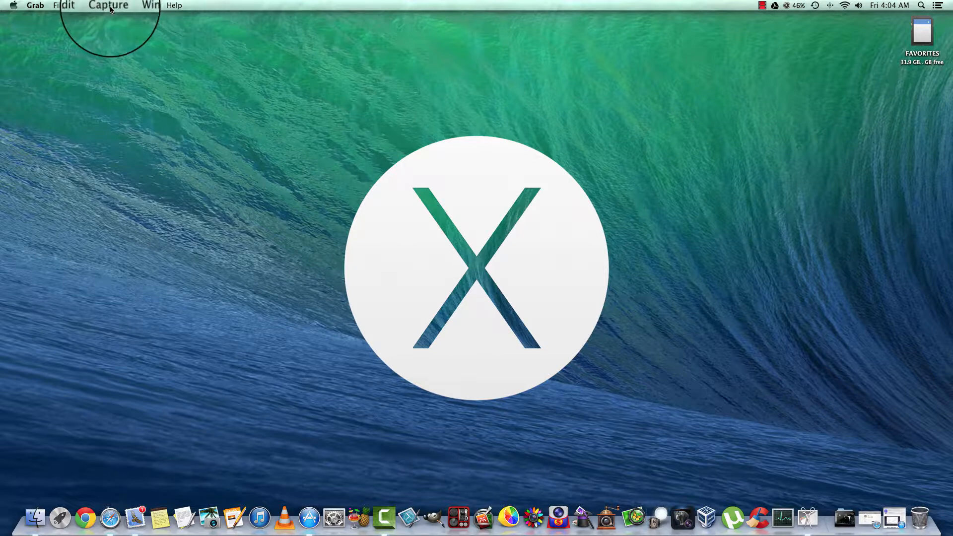
- Start a Capture > Selection region capture in Grab
click(109, 5)
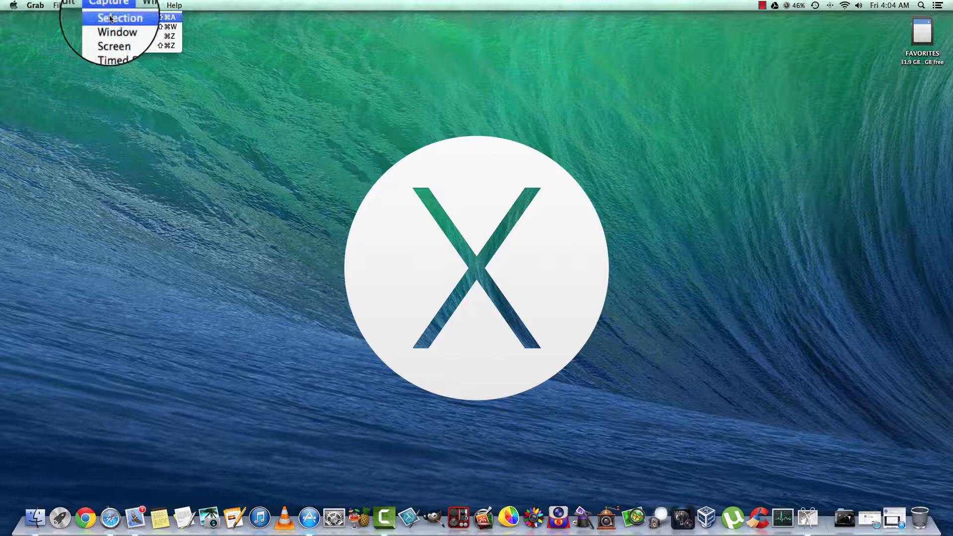
click(119, 17)
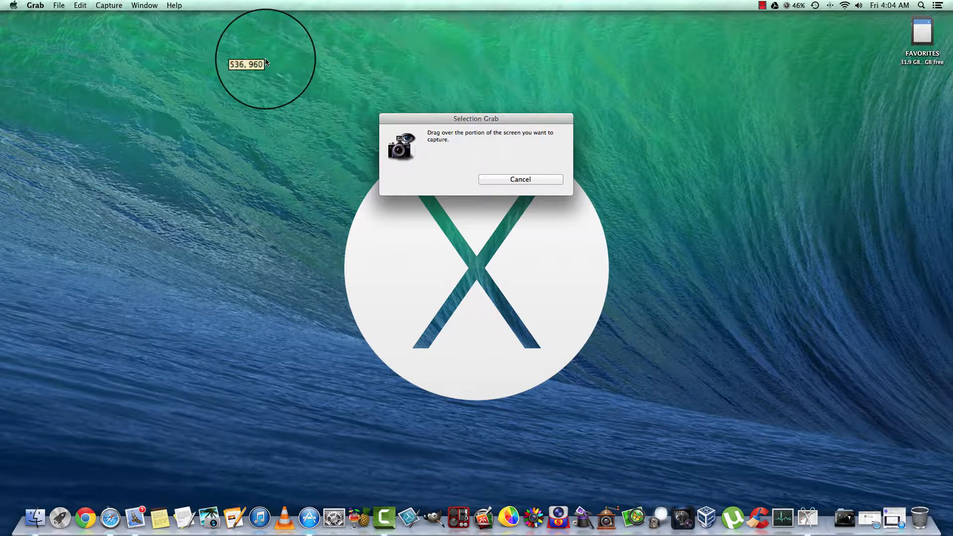
mouse_move(314, 167)
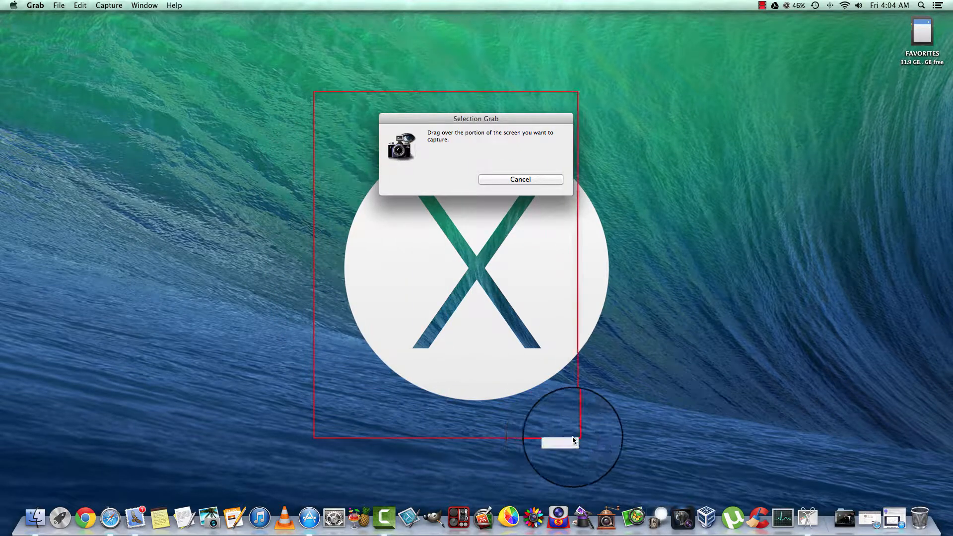
mouse_move(684, 435)
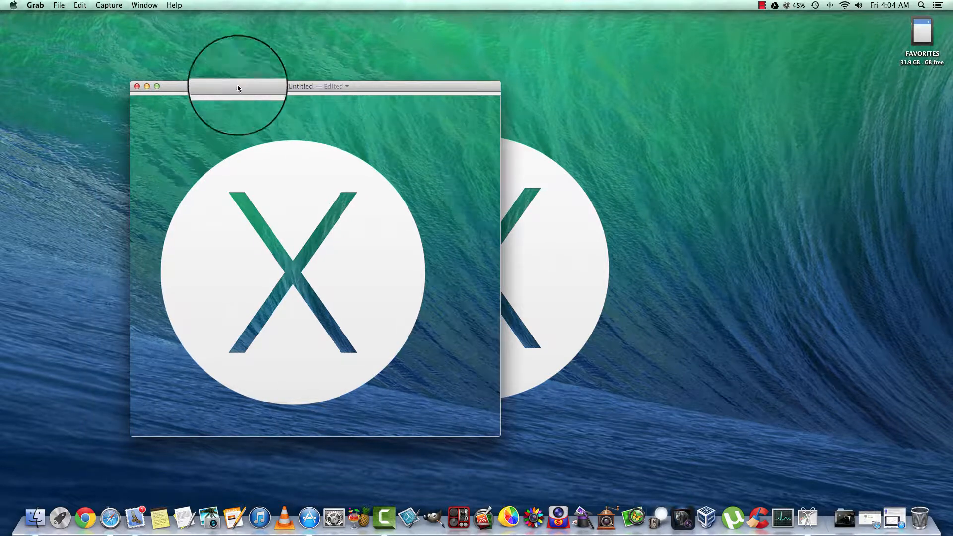
- Cancel saving the captured X logo image and close its window unsaved
click(59, 5)
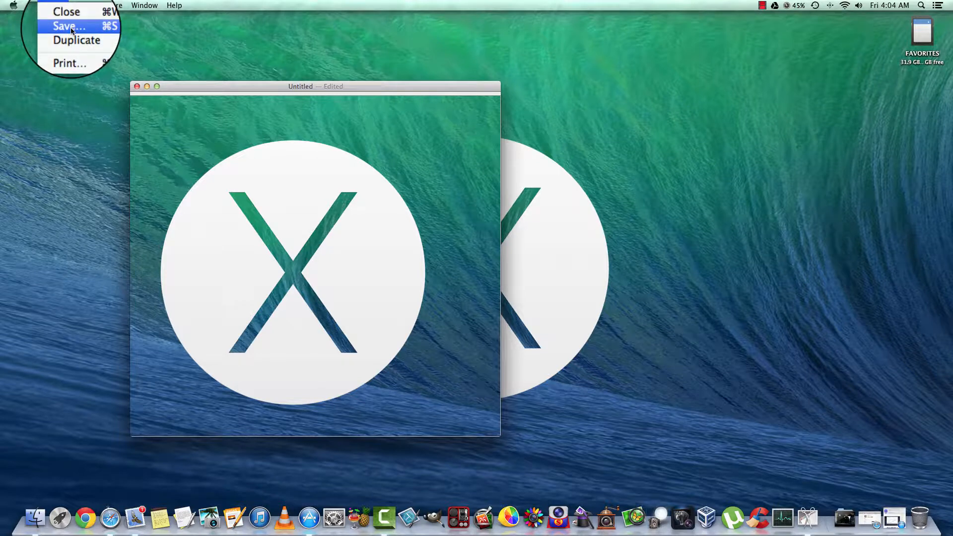
click(67, 25)
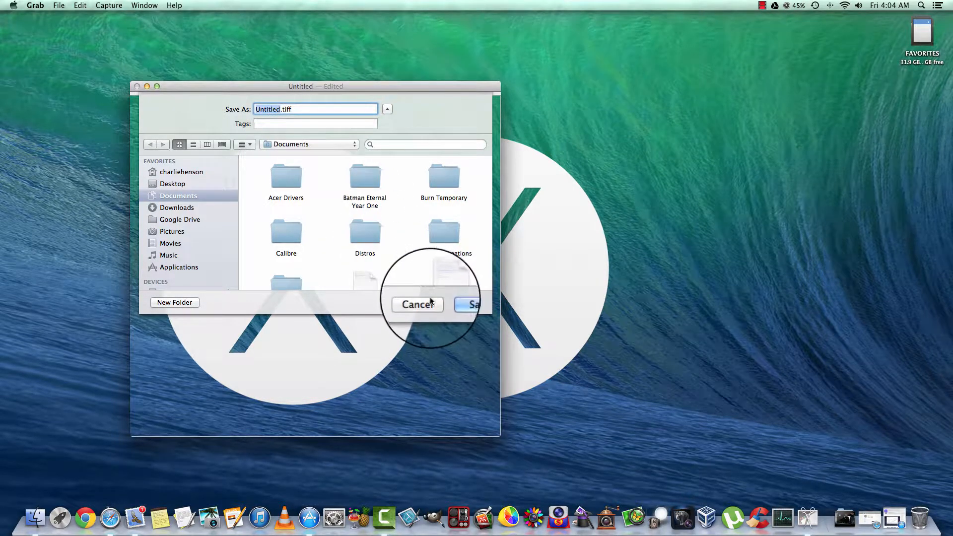
click(417, 304)
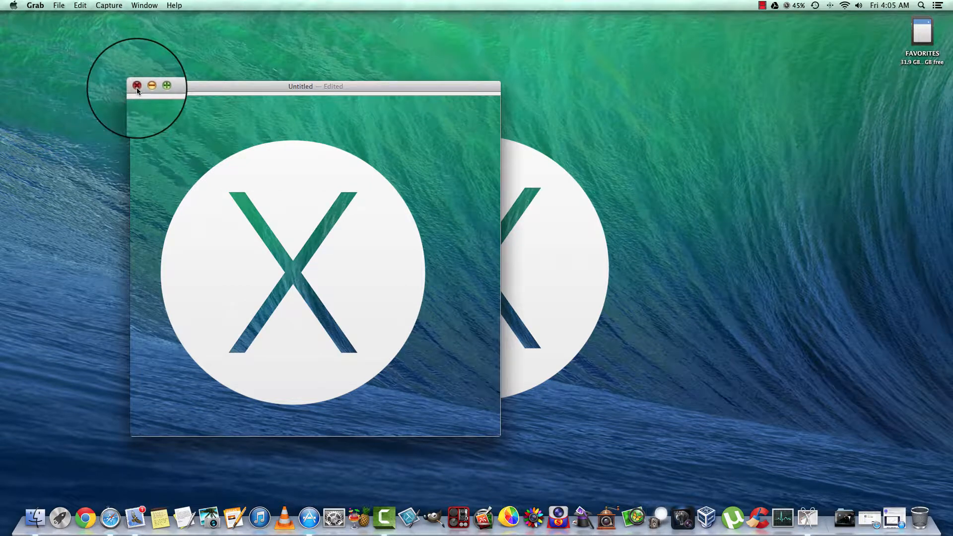
click(137, 85)
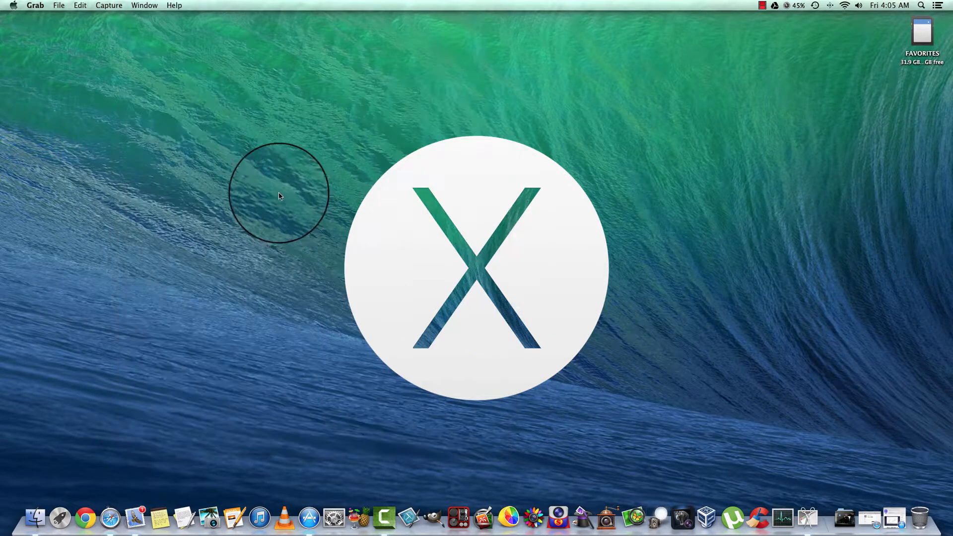
- Reopen Grab's Capture menu listing the capture modes
click(108, 5)
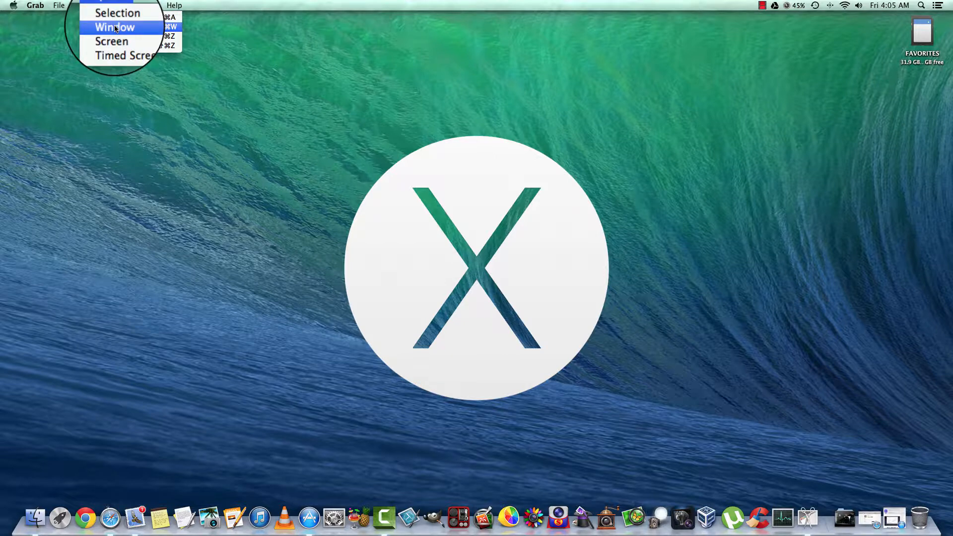
mouse_move(125, 44)
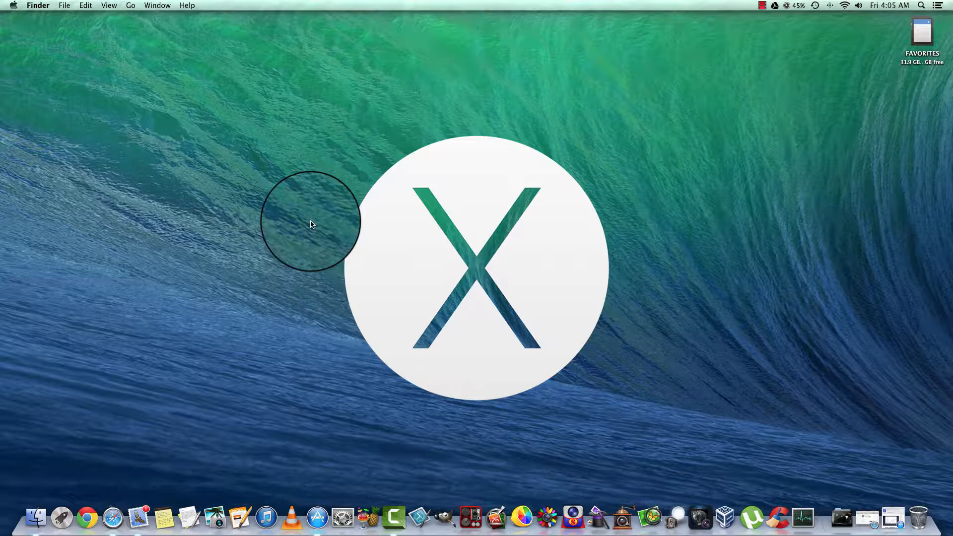
mouse_move(315, 208)
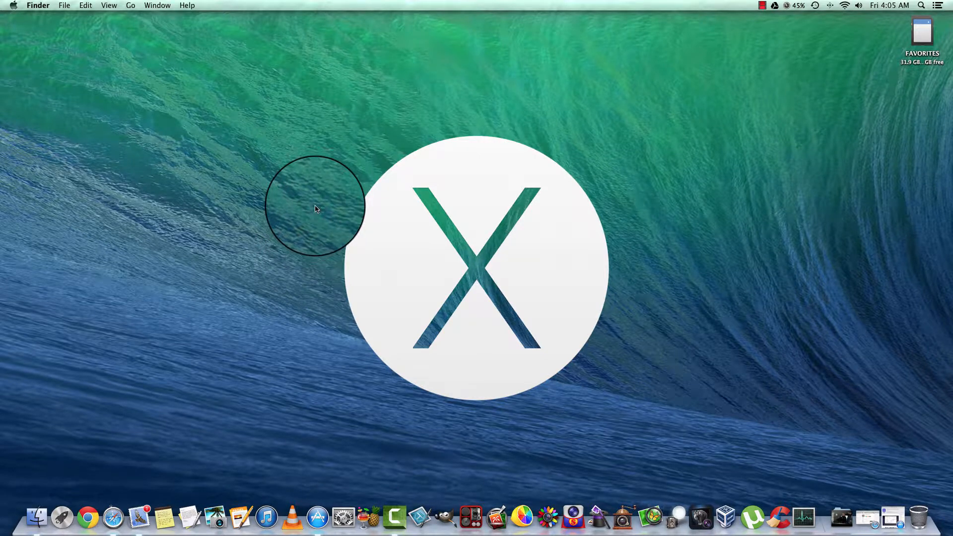
mouse_move(894, 517)
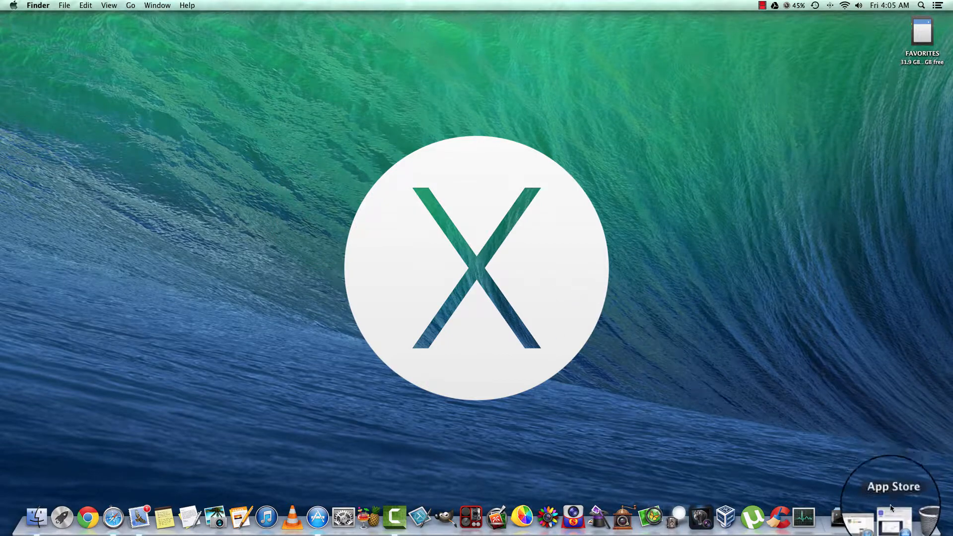
- Open the App Store and view Snapshot Editor's magnifier and mosaic preview screenshots
click(894, 518)
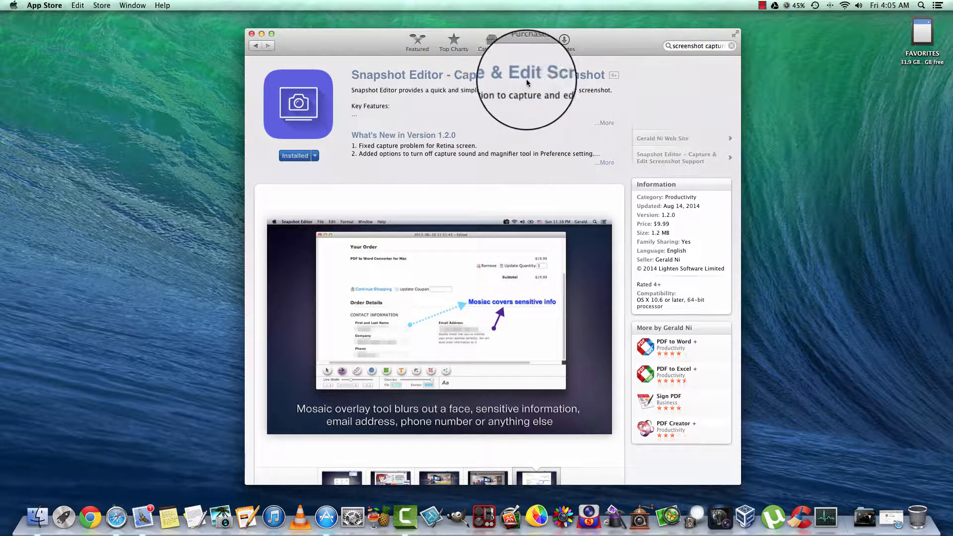
mouse_move(577, 84)
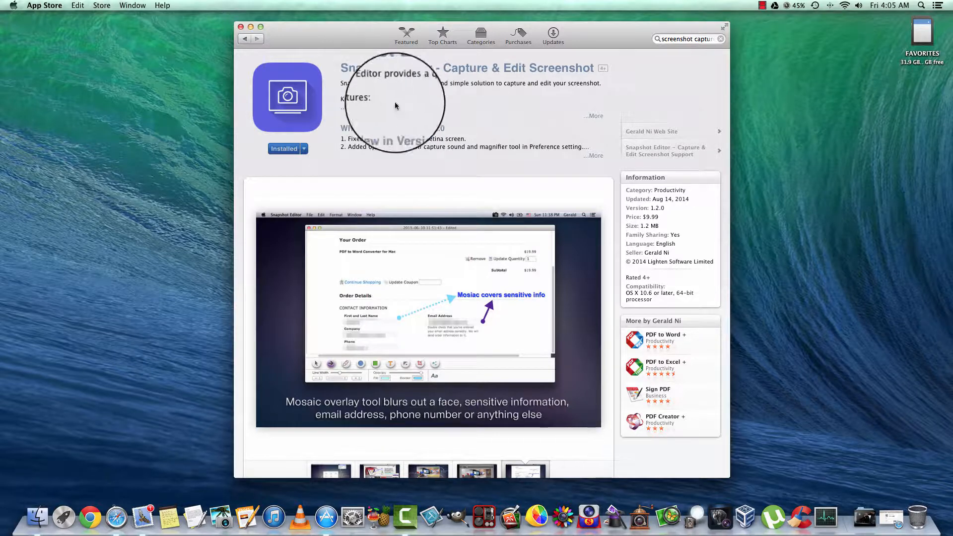
mouse_move(480, 146)
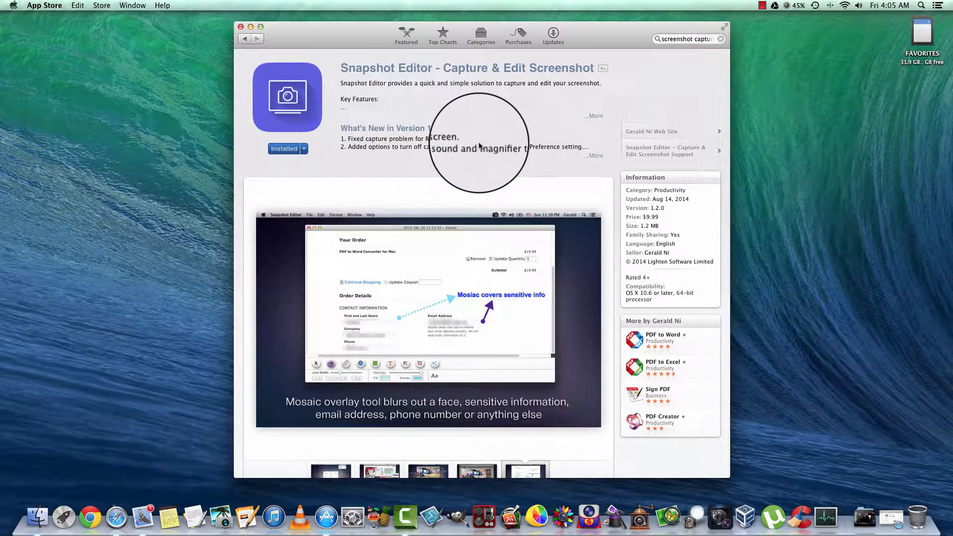
scroll(down, 3)
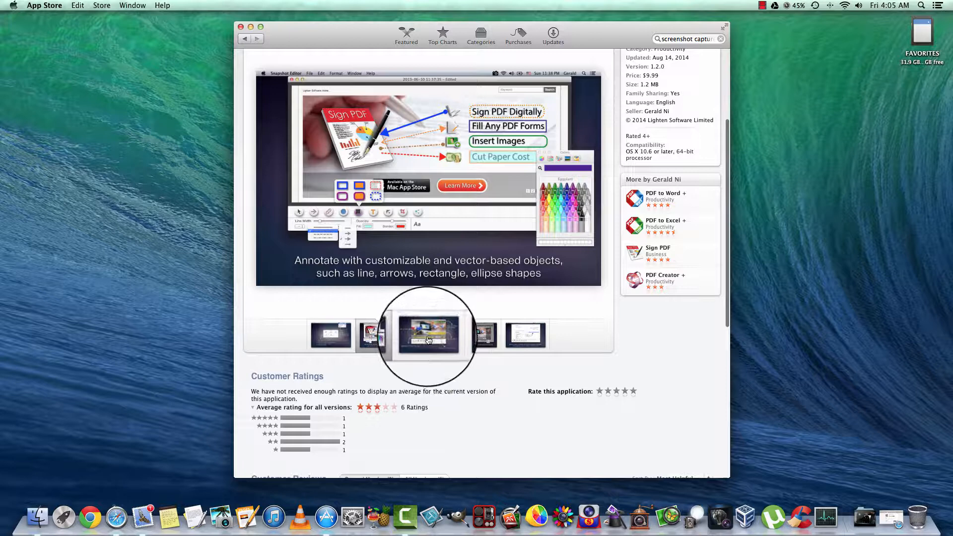
click(428, 335)
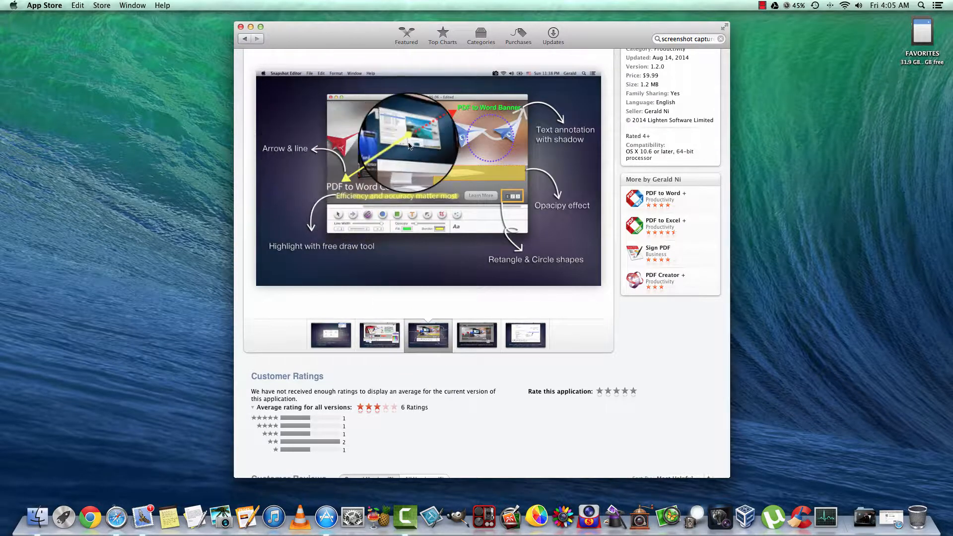
click(477, 335)
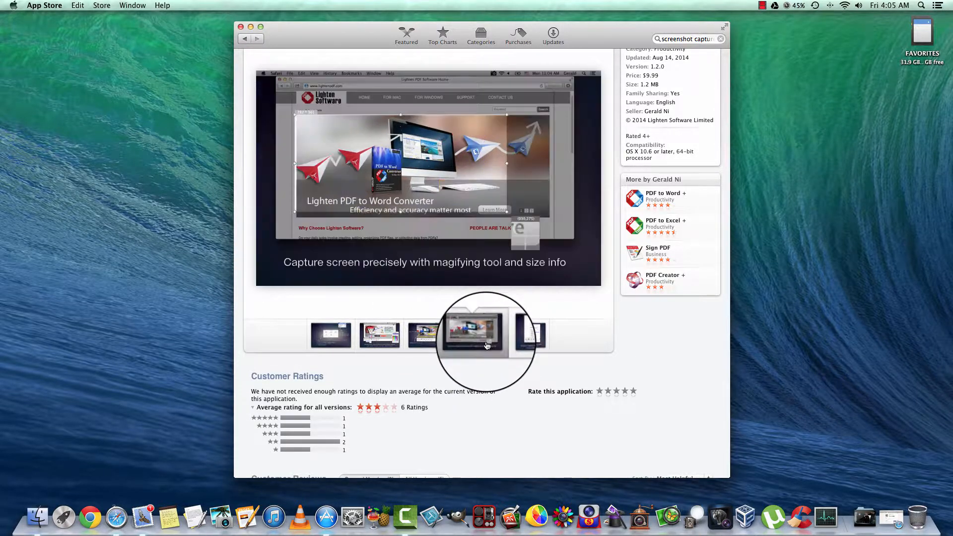
click(529, 334)
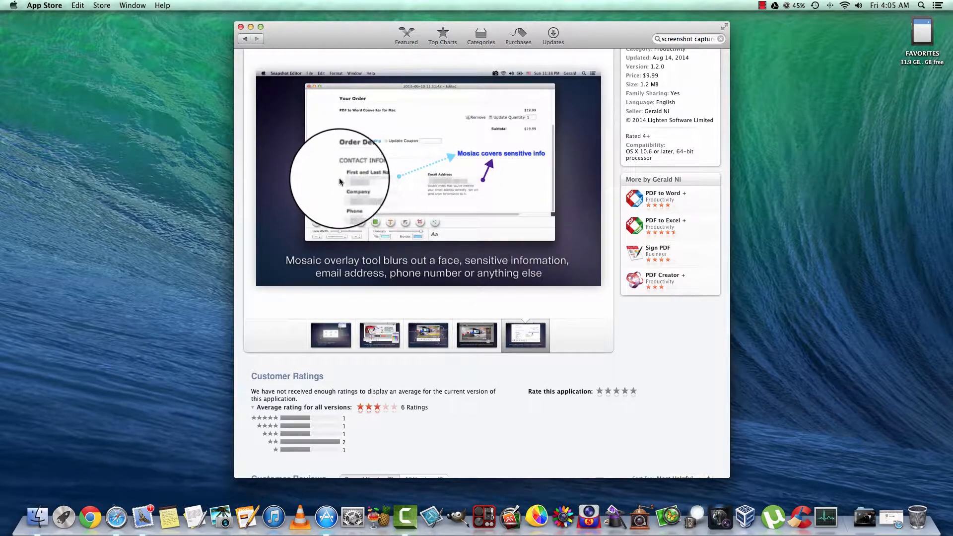
mouse_move(492, 206)
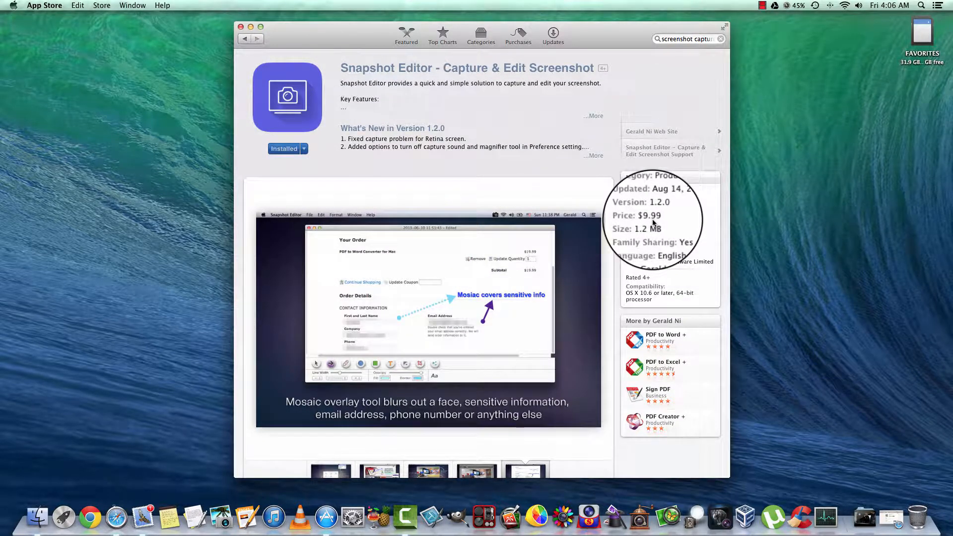
- Scroll down to read Snapshot Editor's customer reviews
scroll(down, 3)
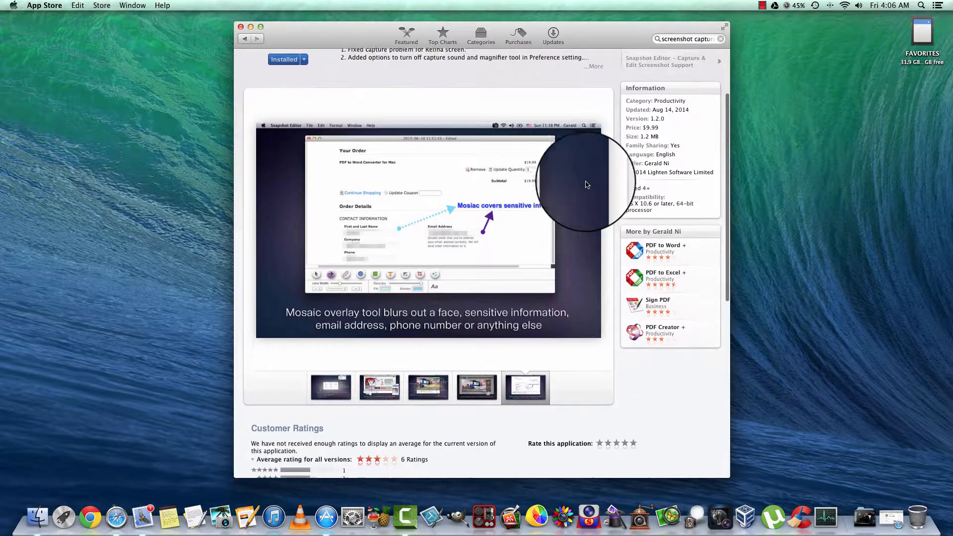
scroll(down, 3)
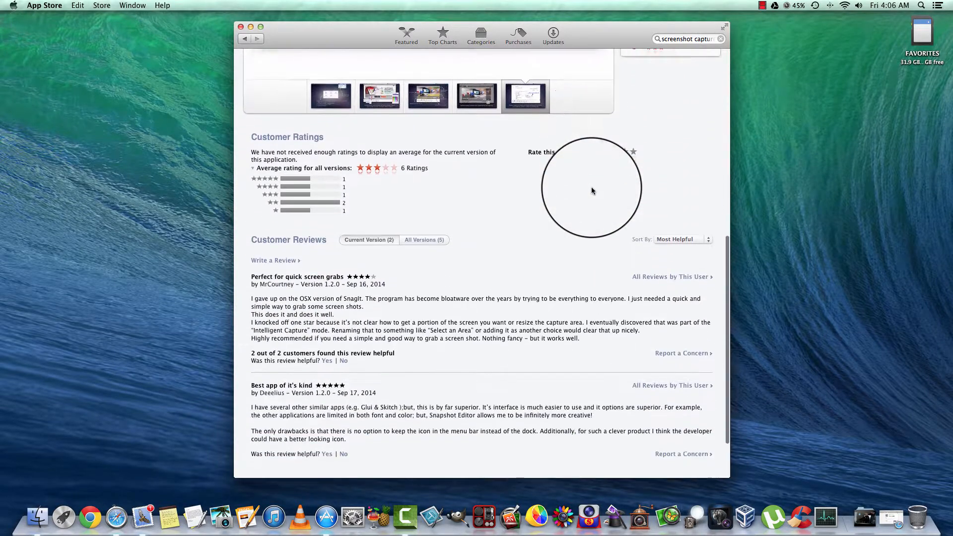
scroll(down, 3)
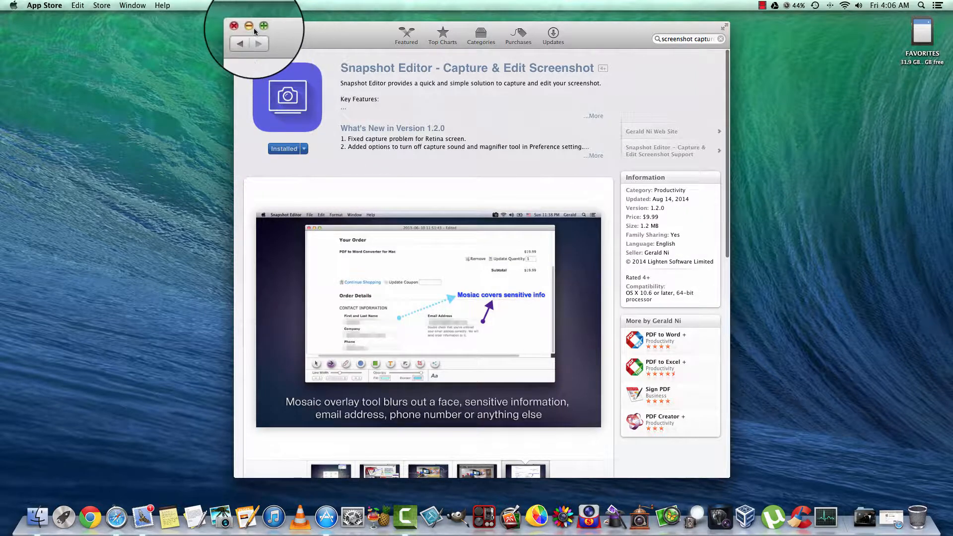
- Hide the App Store and move Snapshot Editor's start window above the X logo
click(233, 26)
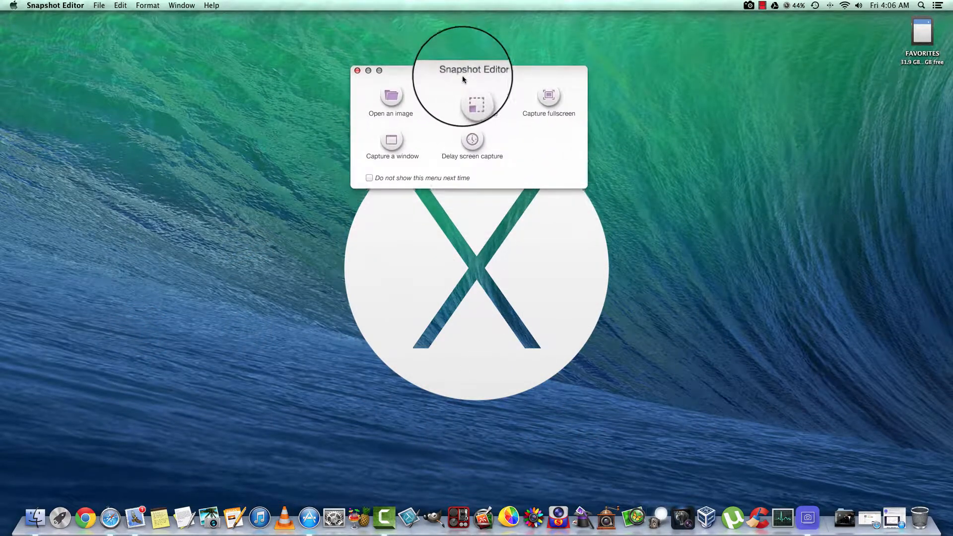
drag(474, 69, 477, 23)
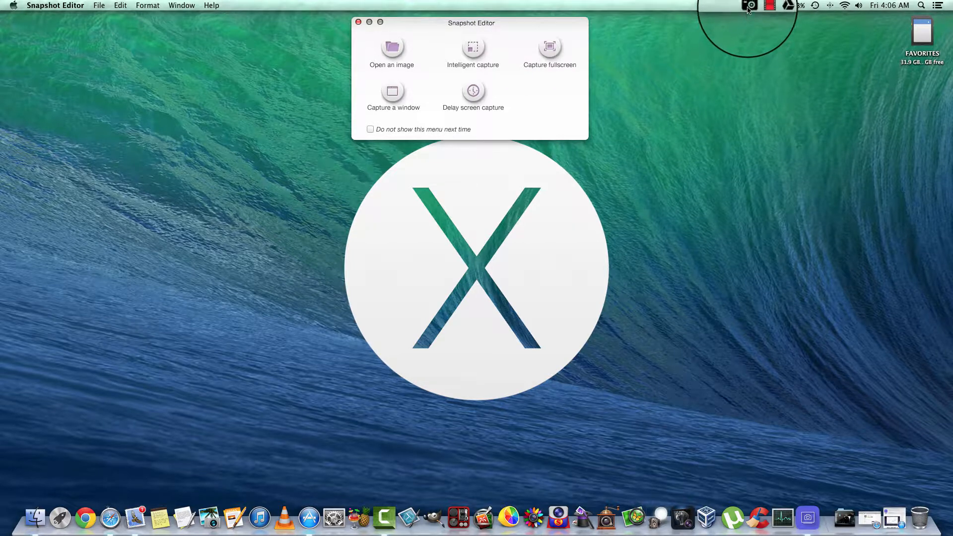
click(751, 5)
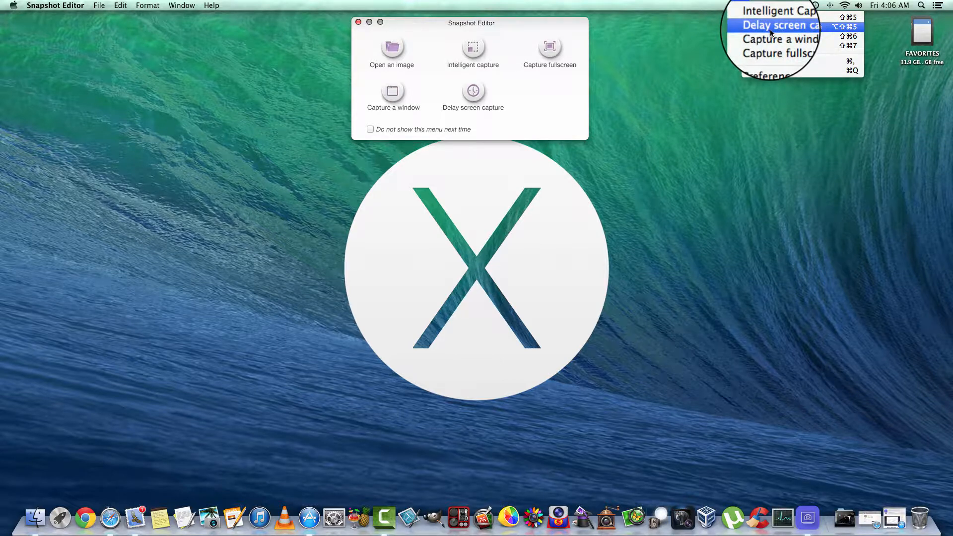
mouse_move(780, 46)
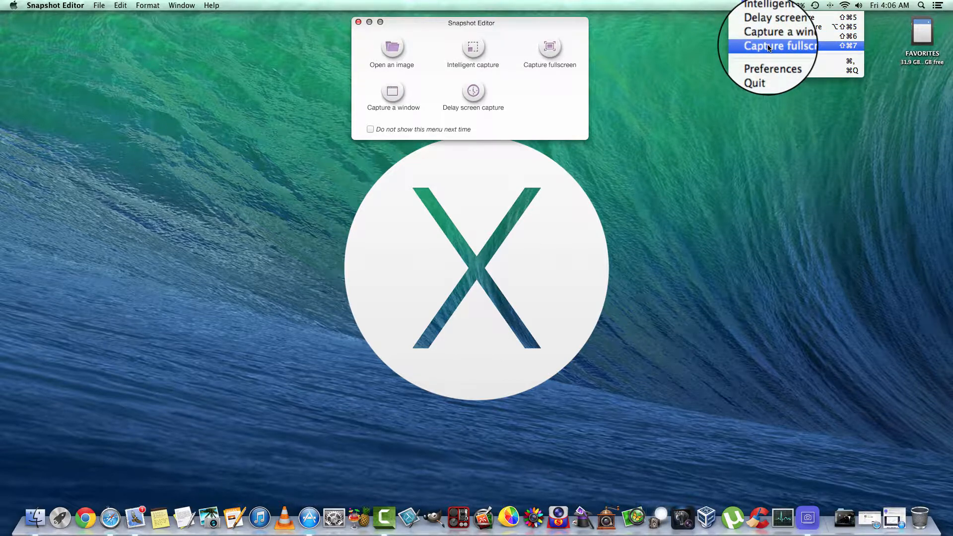
click(772, 68)
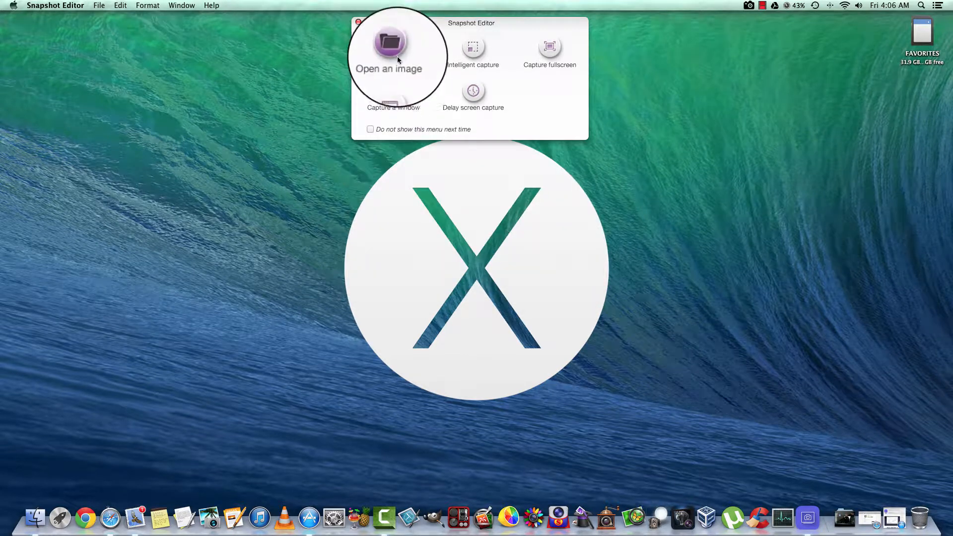
mouse_move(473, 49)
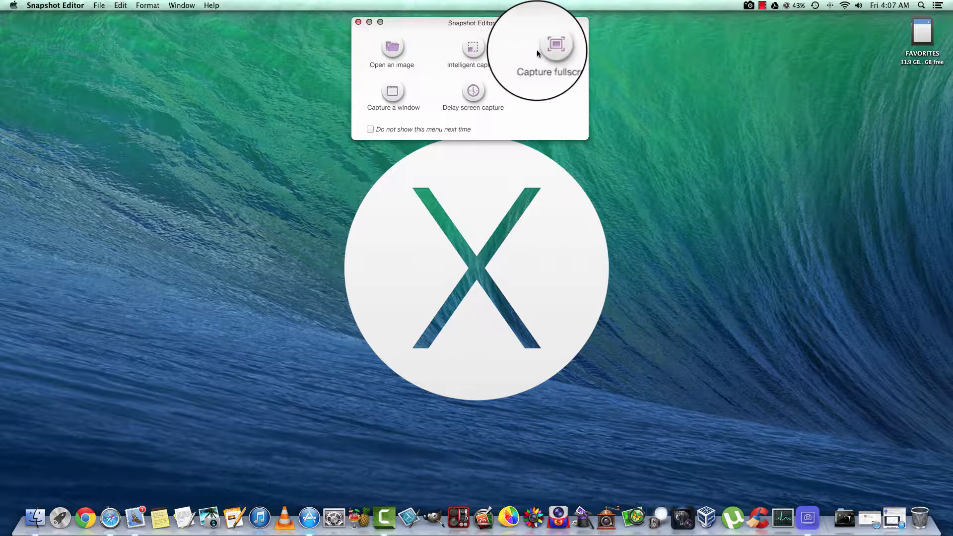
mouse_move(444, 98)
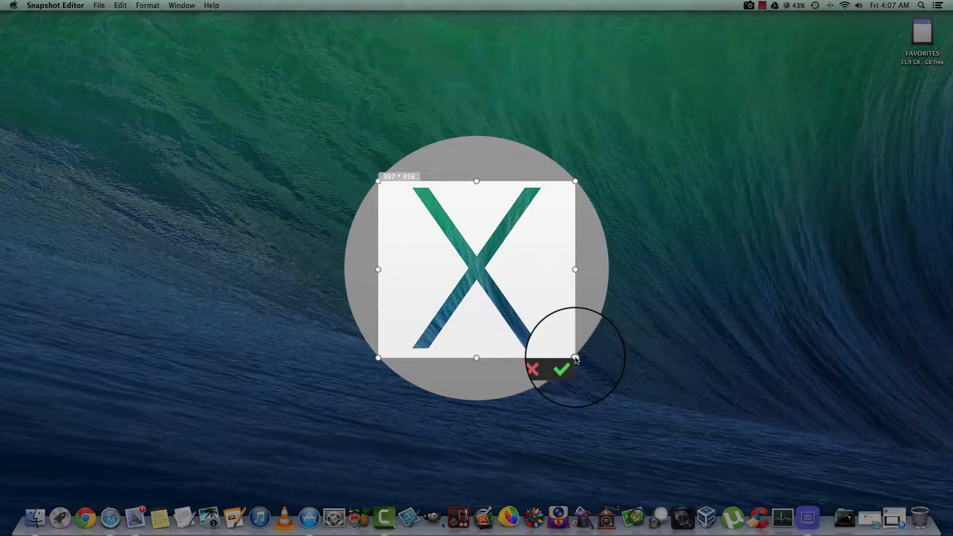
- Confirm the Intelligent capture of the X logo area with the green checkmark
click(560, 369)
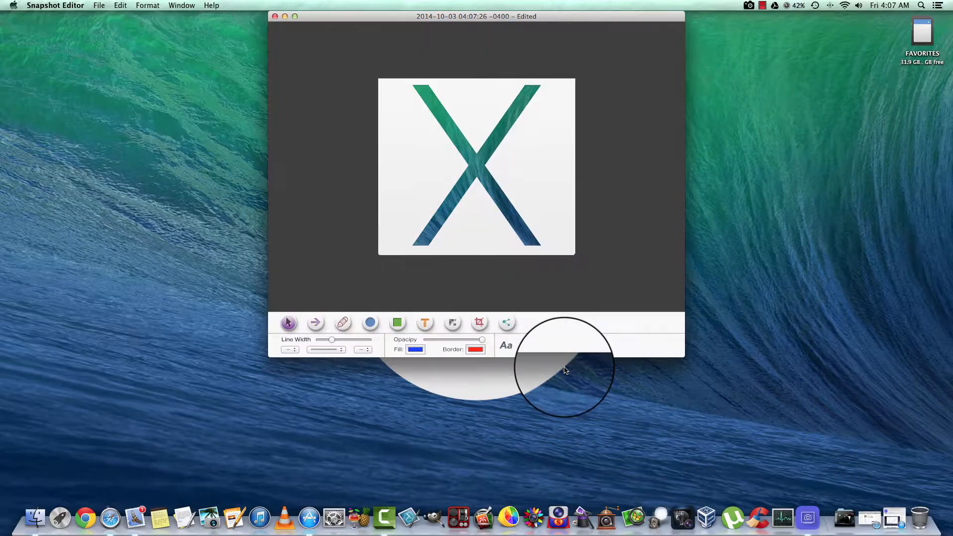
drag(564, 368, 433, 262)
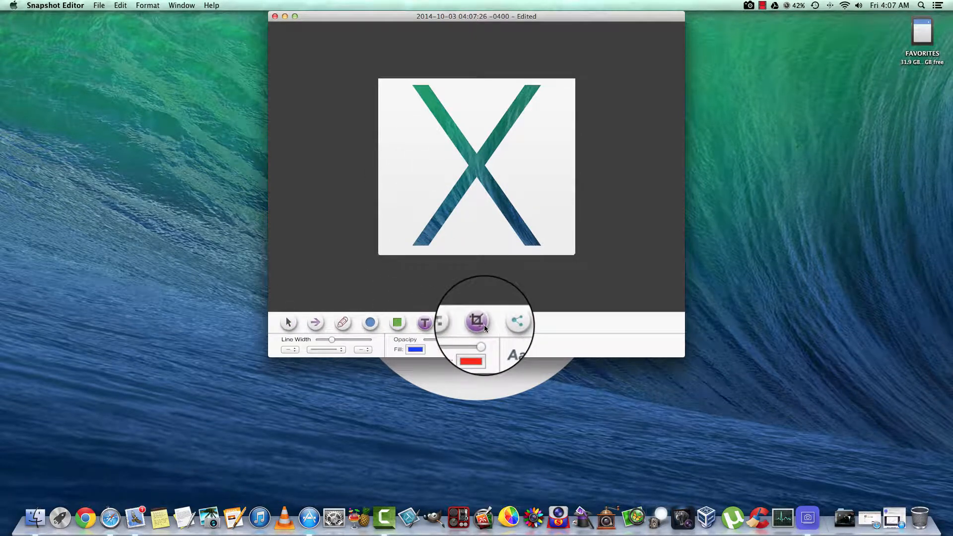
click(517, 321)
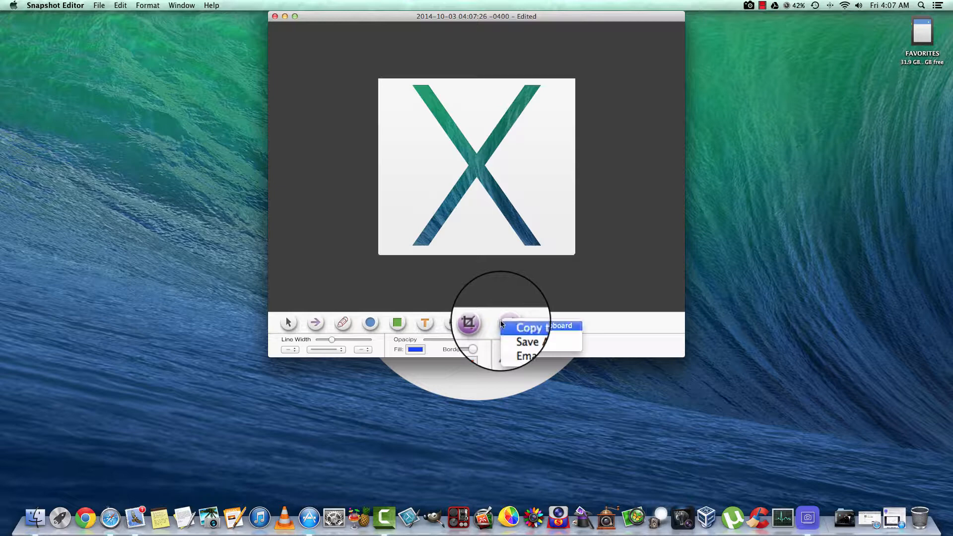
mouse_move(525, 333)
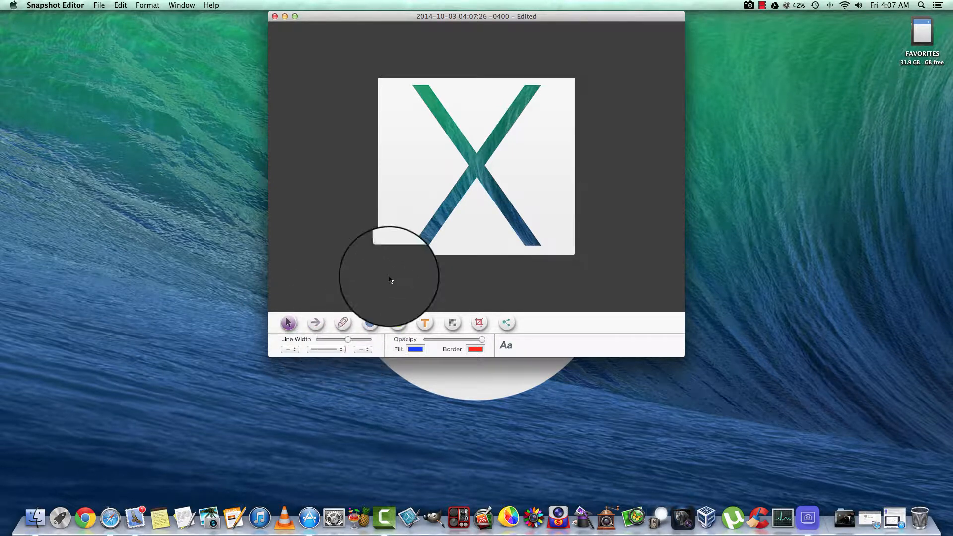
drag(389, 278, 444, 249)
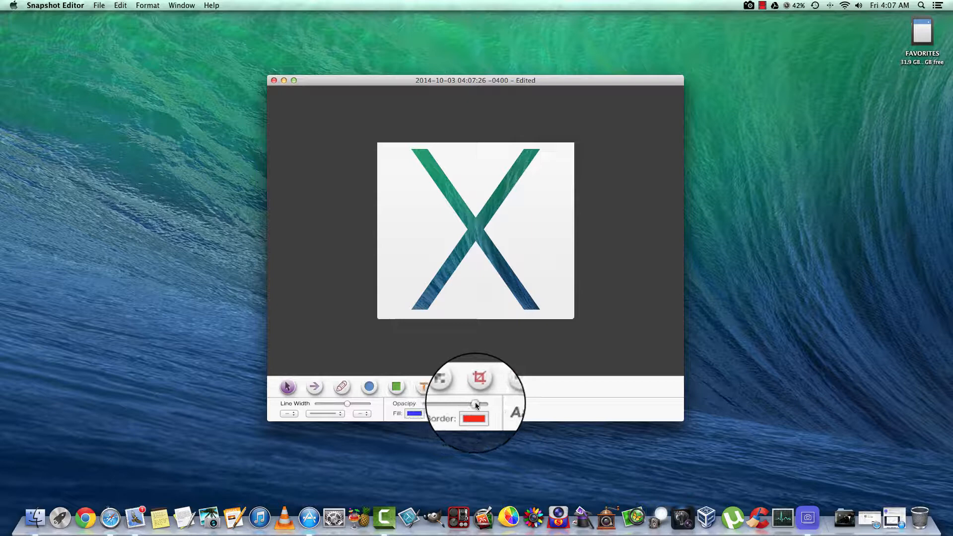
click(474, 418)
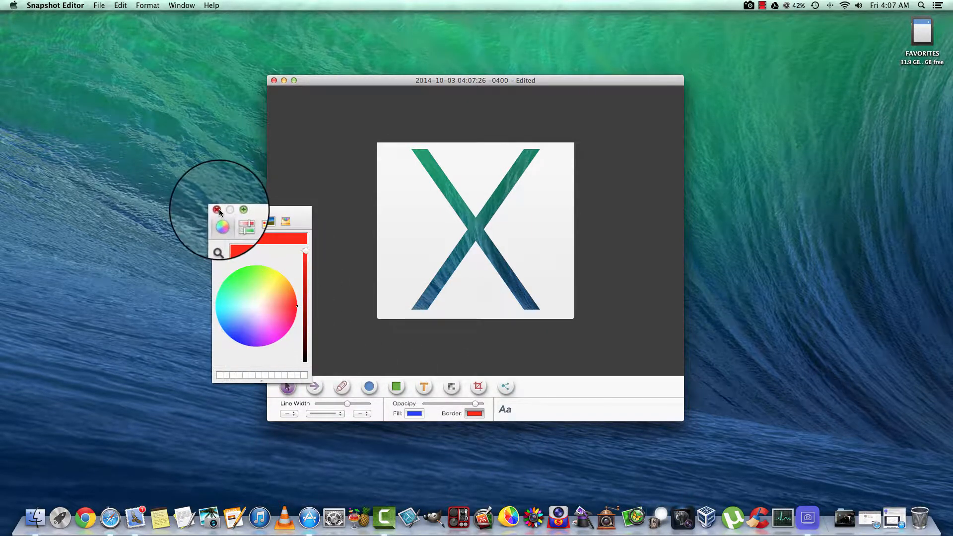
click(217, 210)
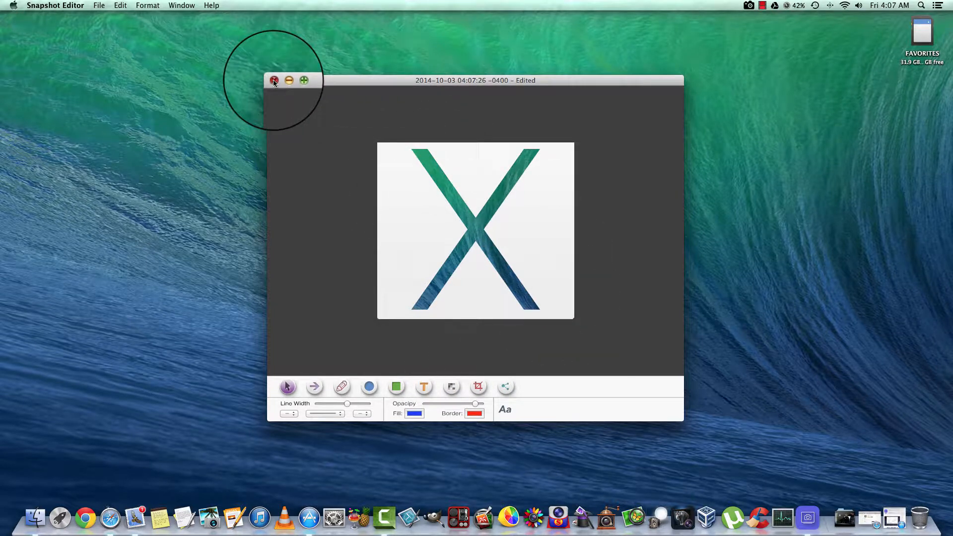
- Close the X logo capture, choosing Don't Save in the Notice dialog
click(274, 80)
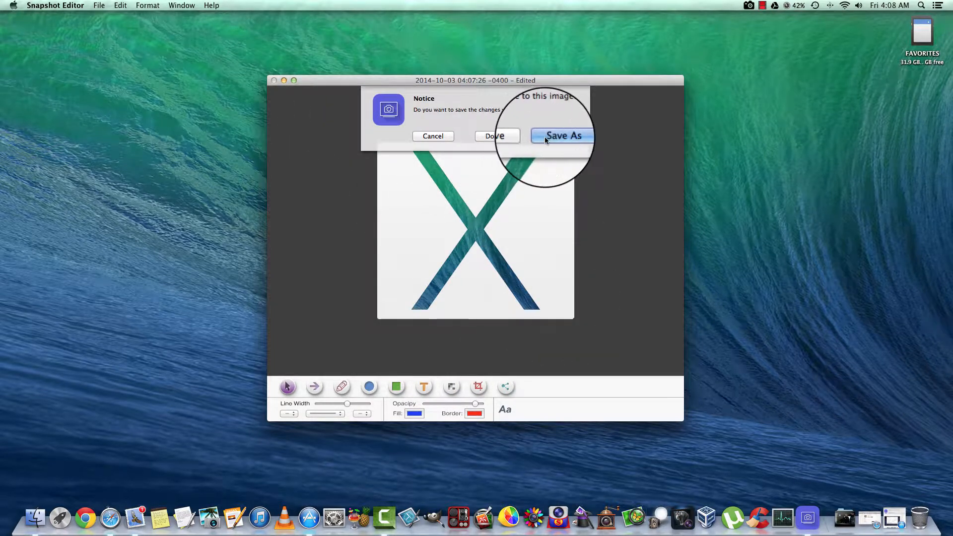
click(561, 135)
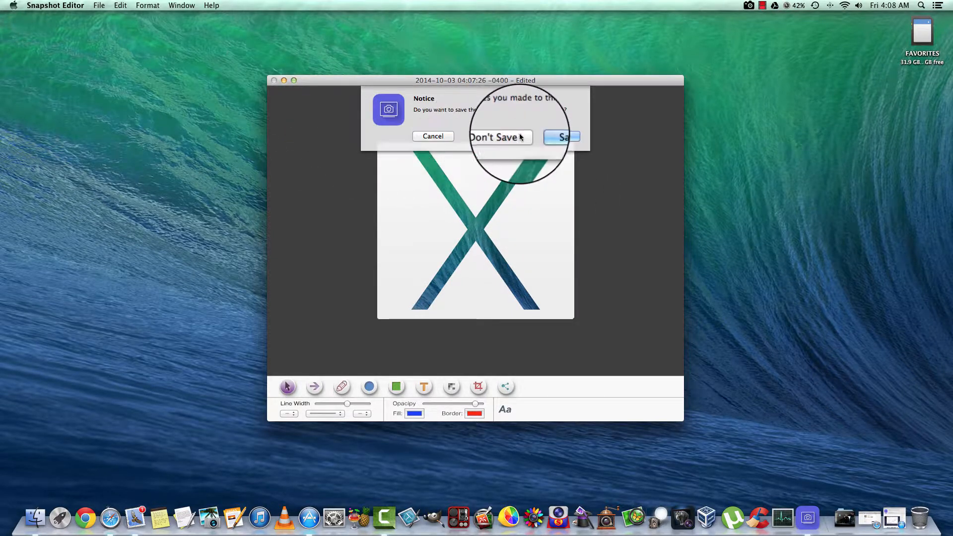
click(499, 136)
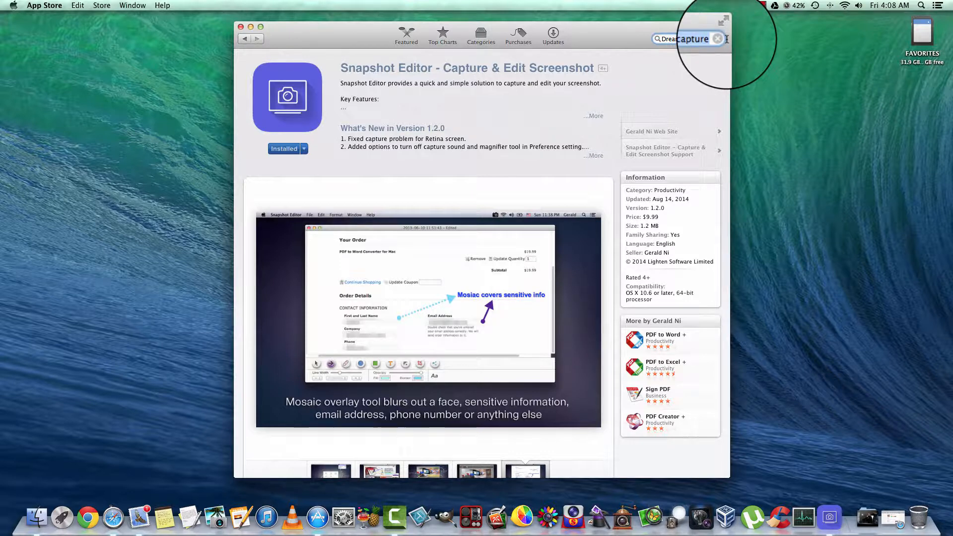
- Search the App Store for 'dreamshot: t' and open the DreamShot listing
text(dreamshot: t)
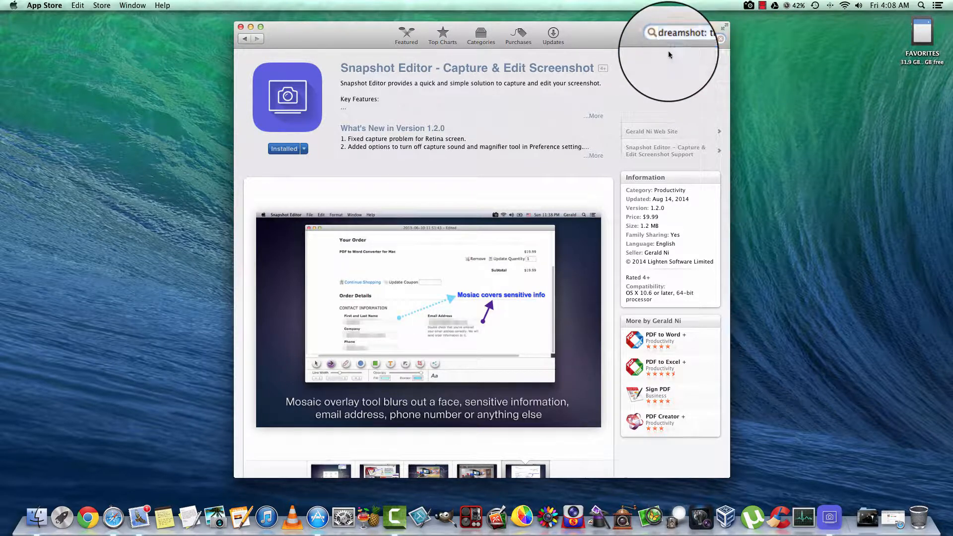
key(Enter)
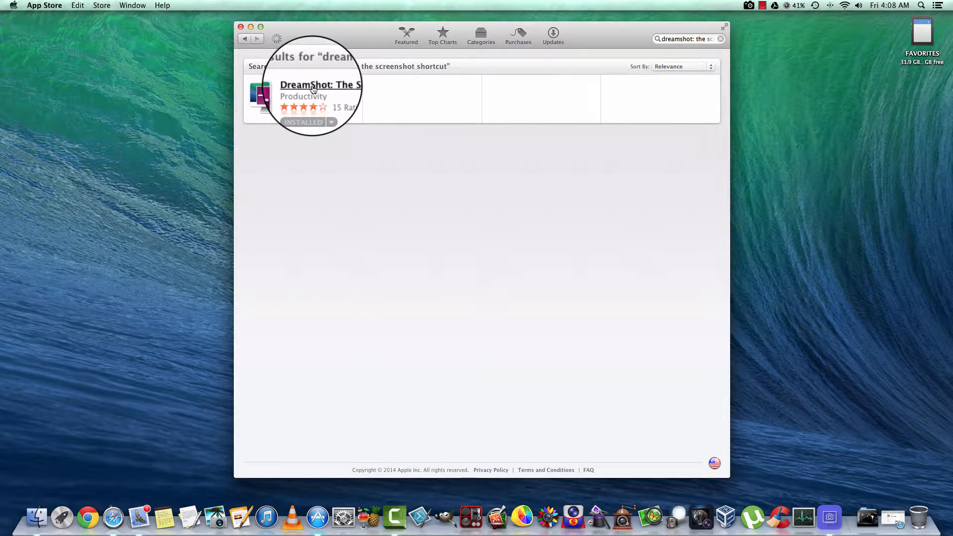
click(321, 85)
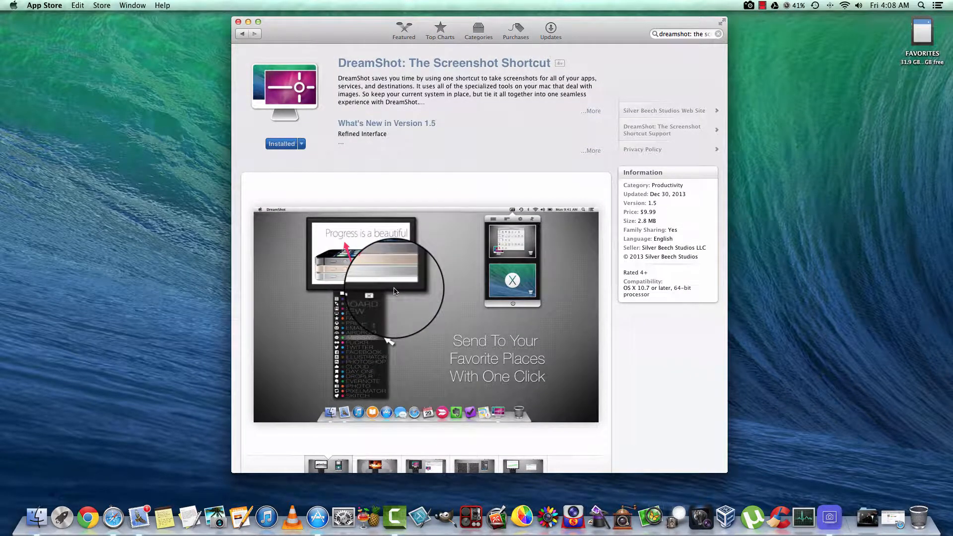
- Browse DreamShot's preview screenshots and scroll down to its customer reviews
scroll(down, 3)
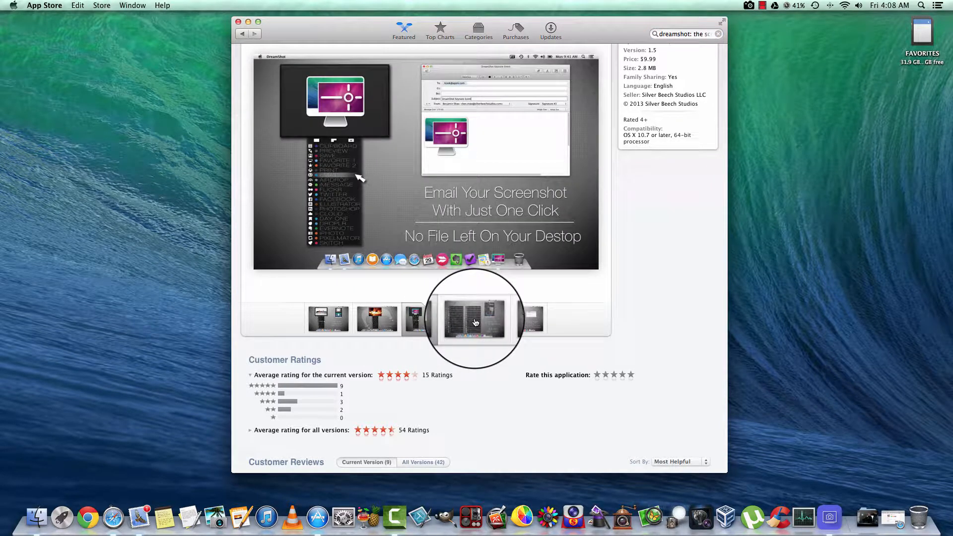
click(526, 319)
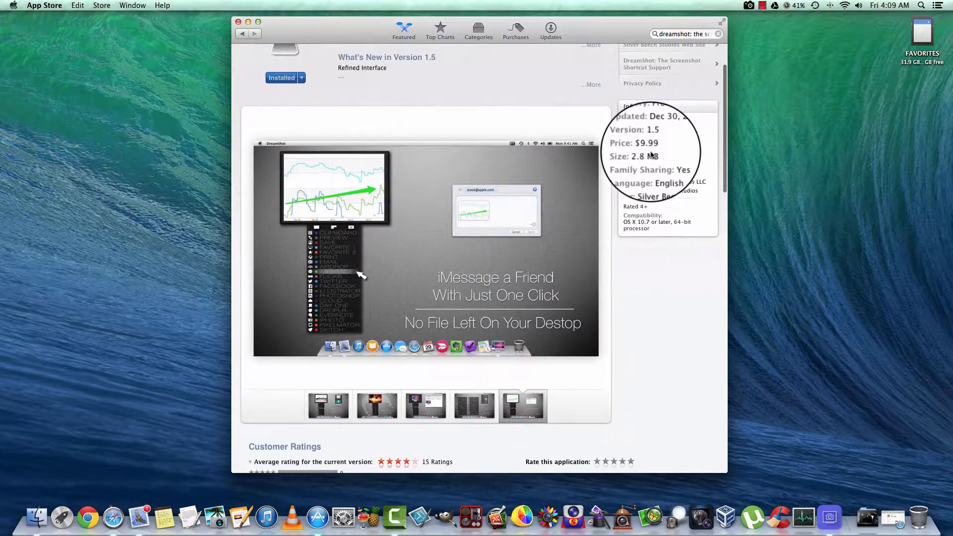
scroll(down, 3)
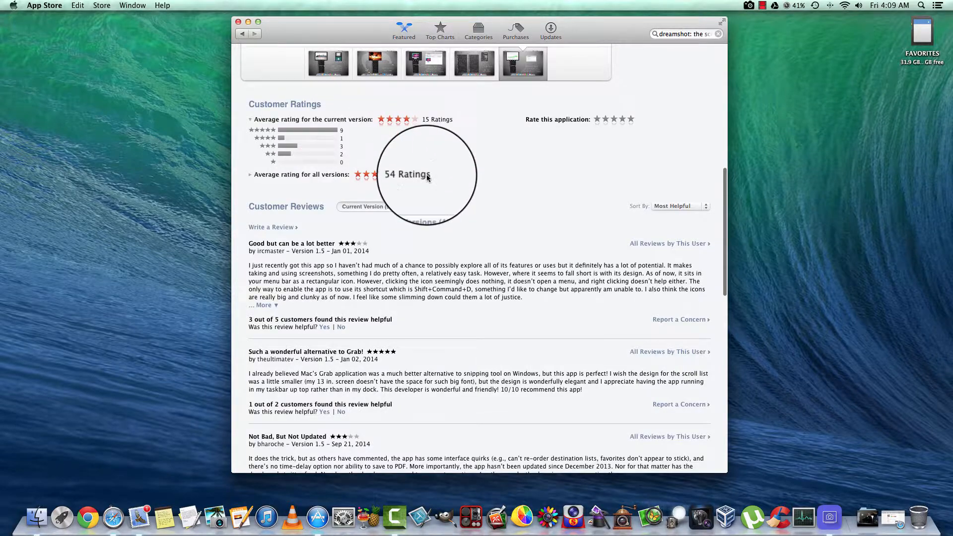
scroll(down, 3)
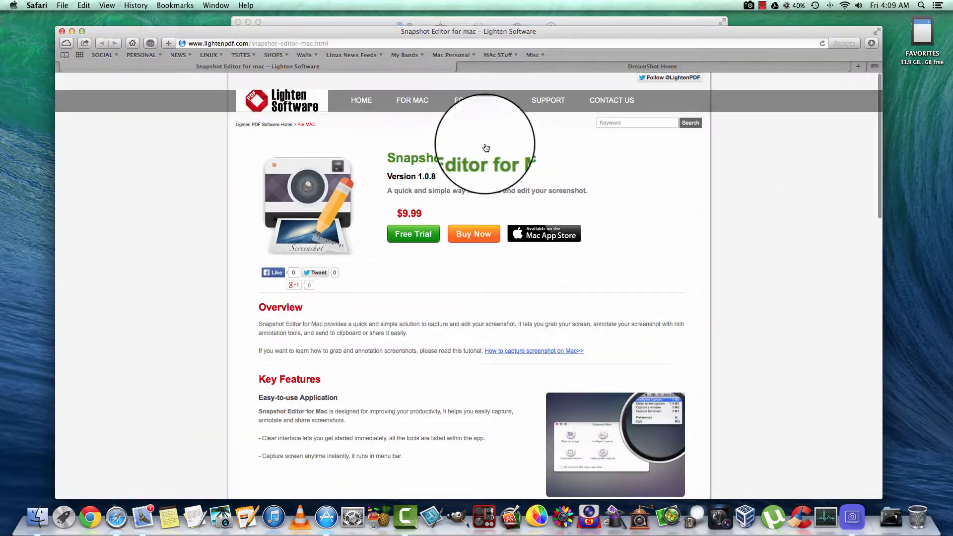
- Switch to the DreamShot Home tab in Safari and scroll down its page
click(652, 66)
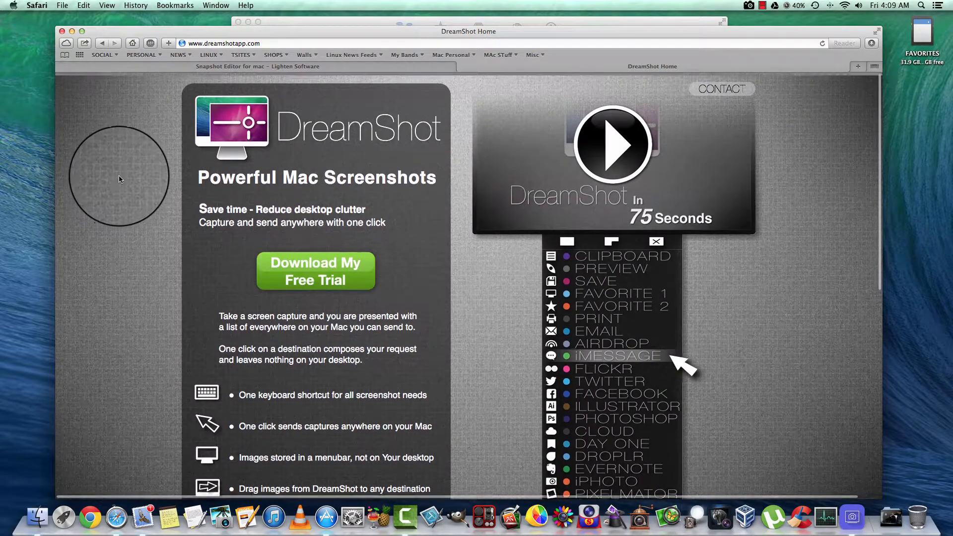
scroll(down, 3)
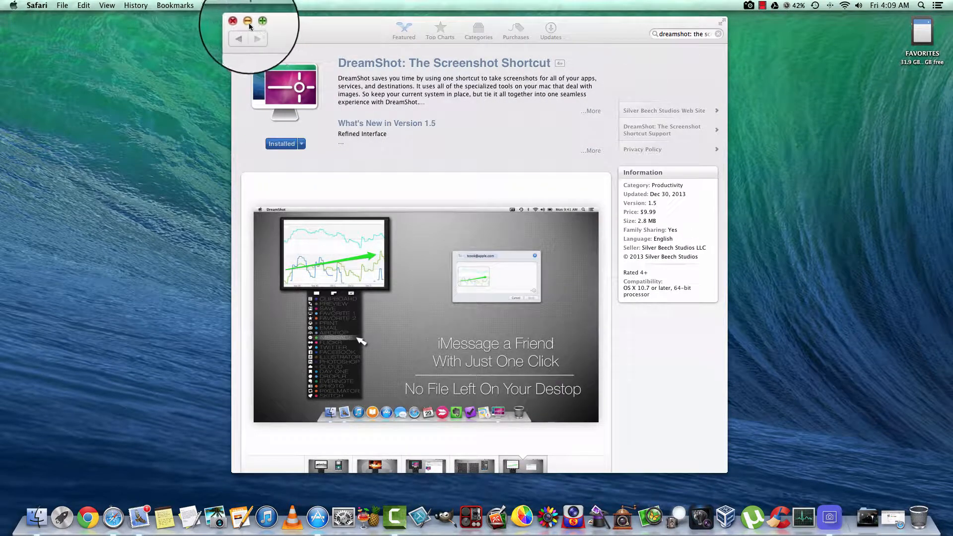
- Minimize the App Store window and launch DreamShot from Launchpad
click(60, 517)
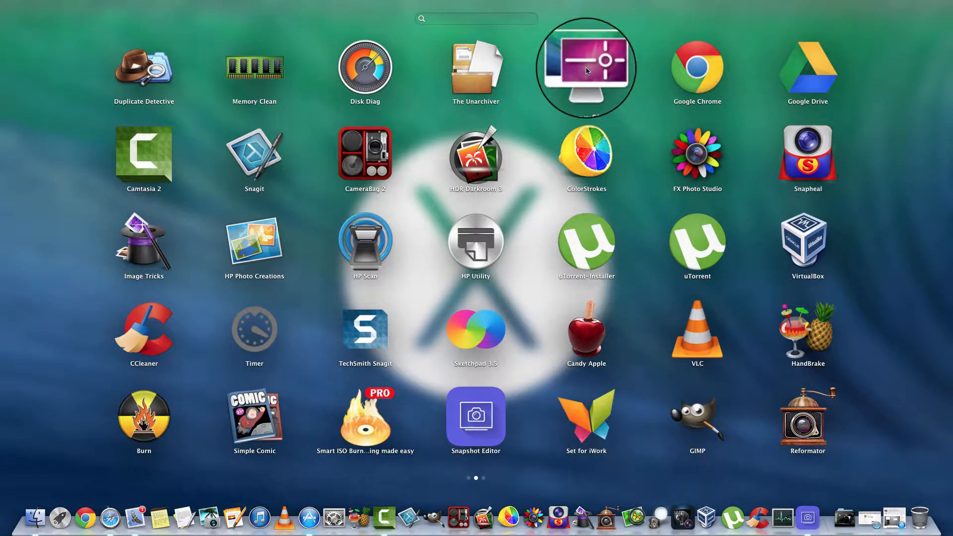
click(585, 67)
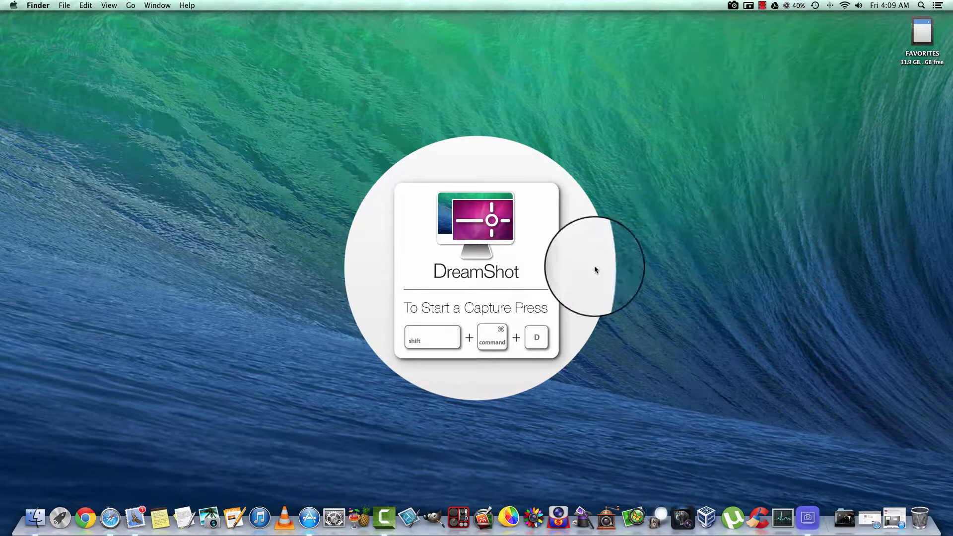
mouse_move(435, 377)
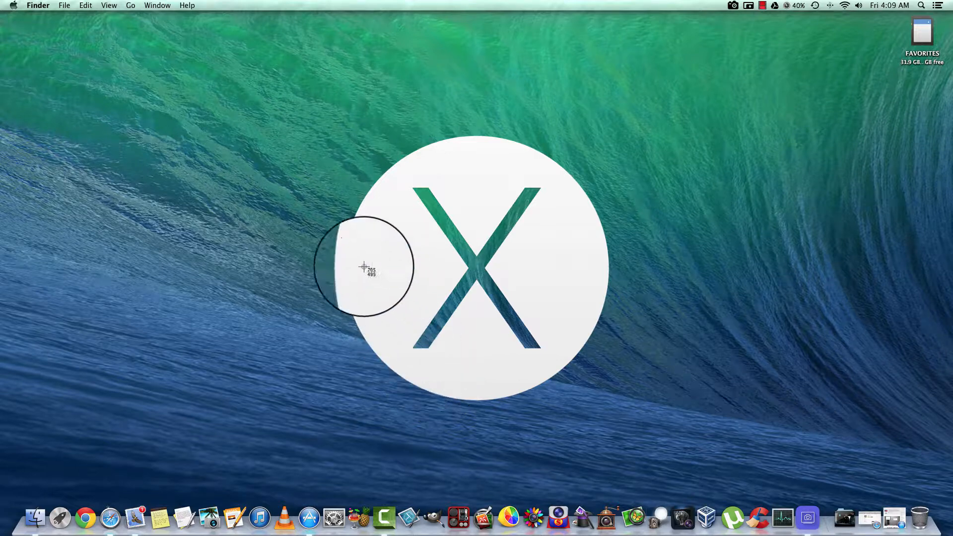
- Drag a capture selection around the OS X logo on the desktop
drag(363, 267, 561, 395)
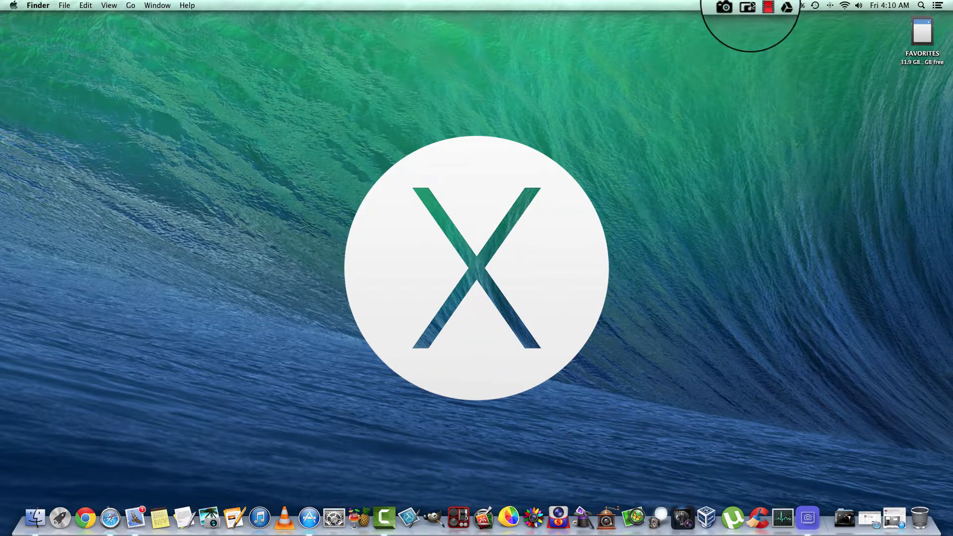
- Open DreamShot's menu bar captures panel and its gear settings menu
click(748, 6)
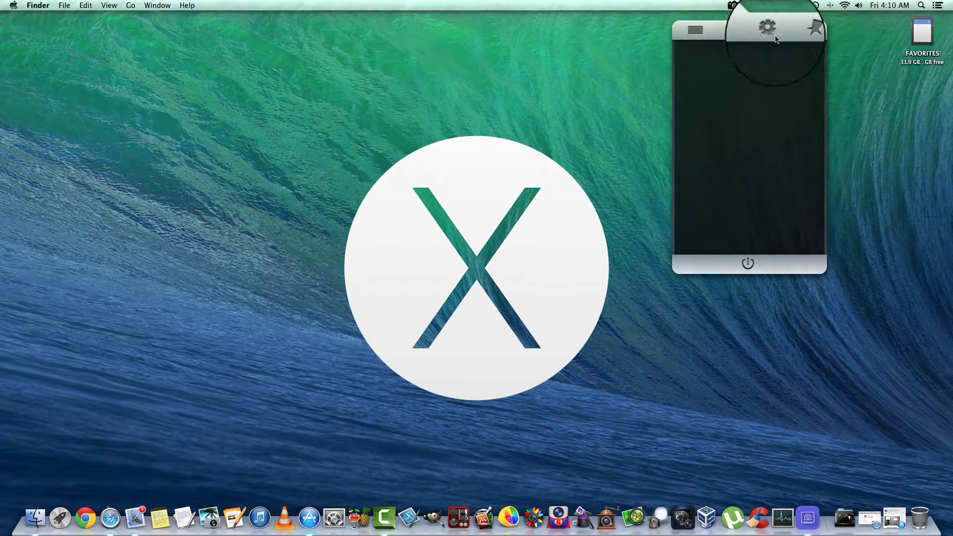
click(768, 30)
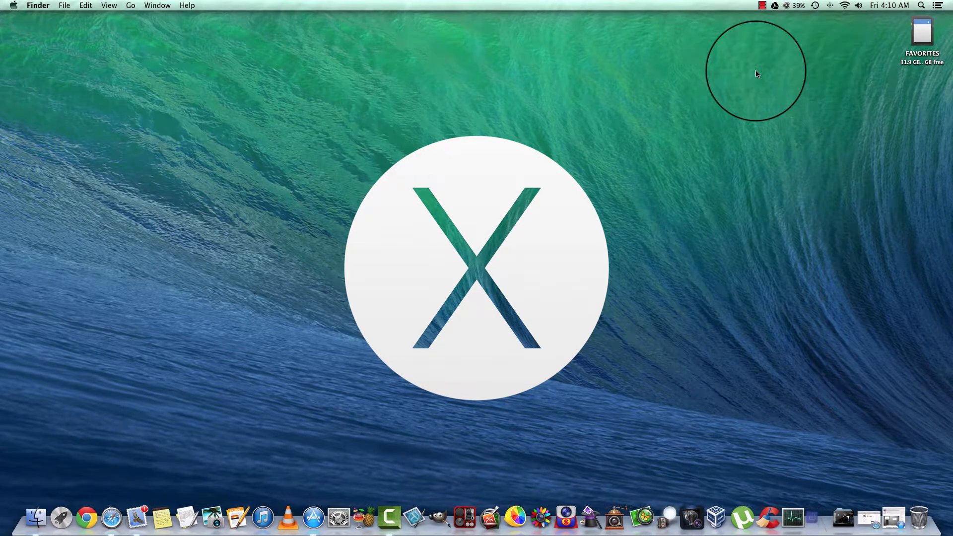
mouse_move(831, 429)
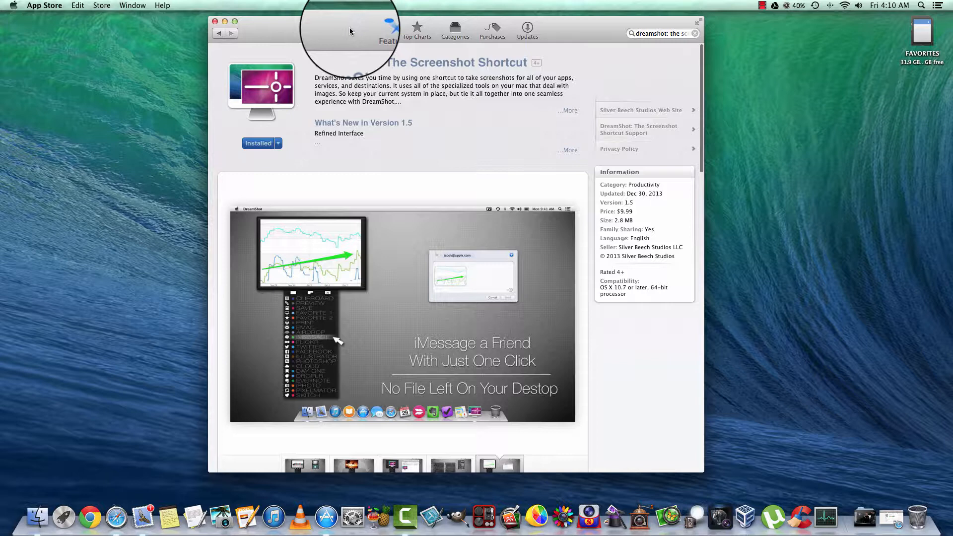
mouse_move(430, 517)
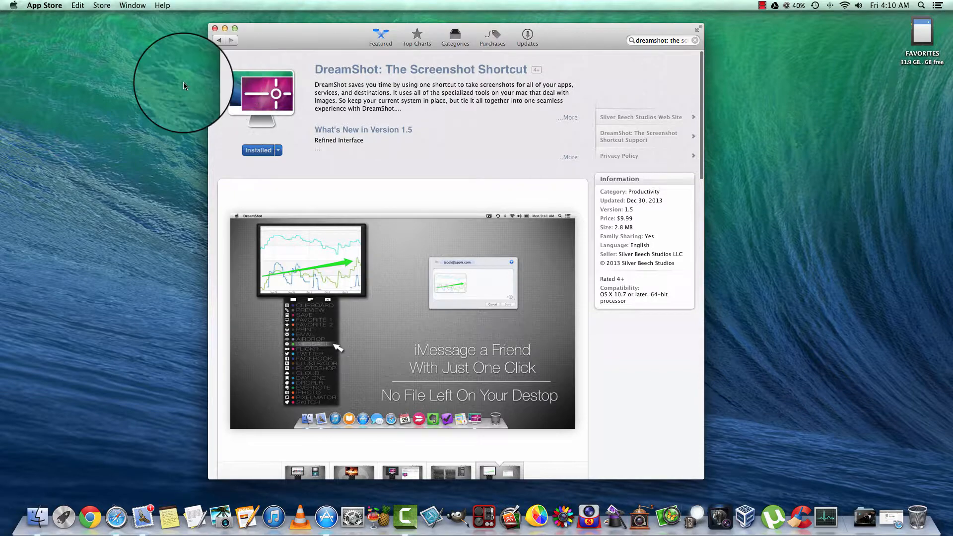
- Bring Finder forward, then close the App Store DreamShot listing window
click(130, 5)
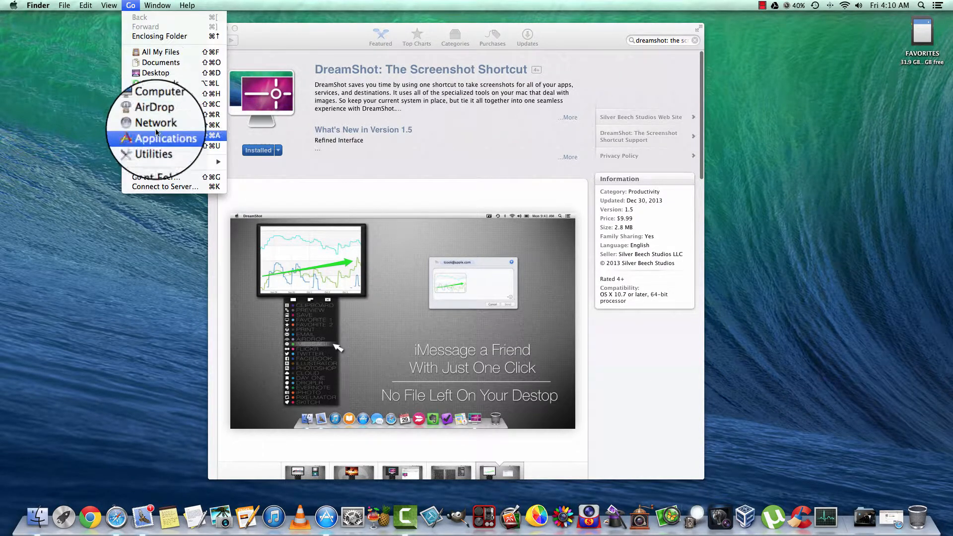
click(155, 154)
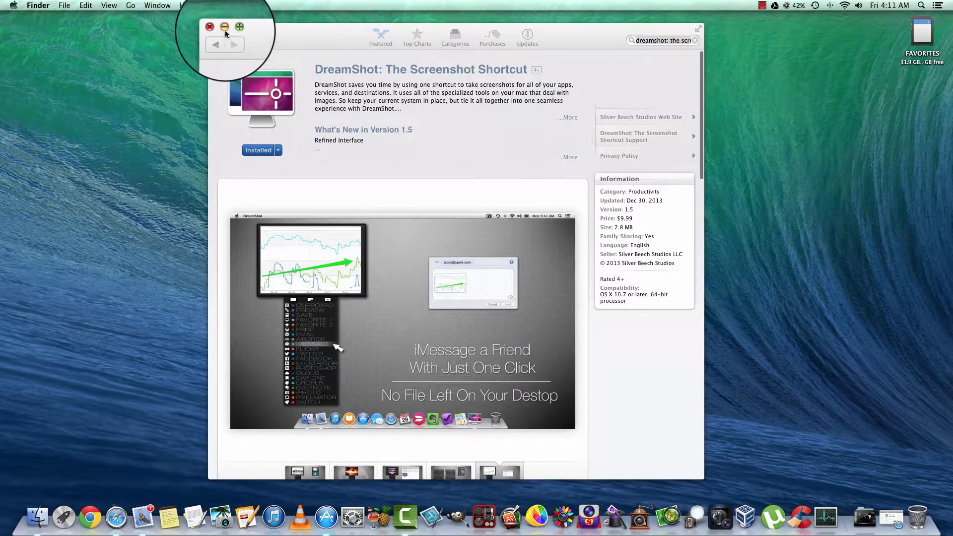
click(209, 27)
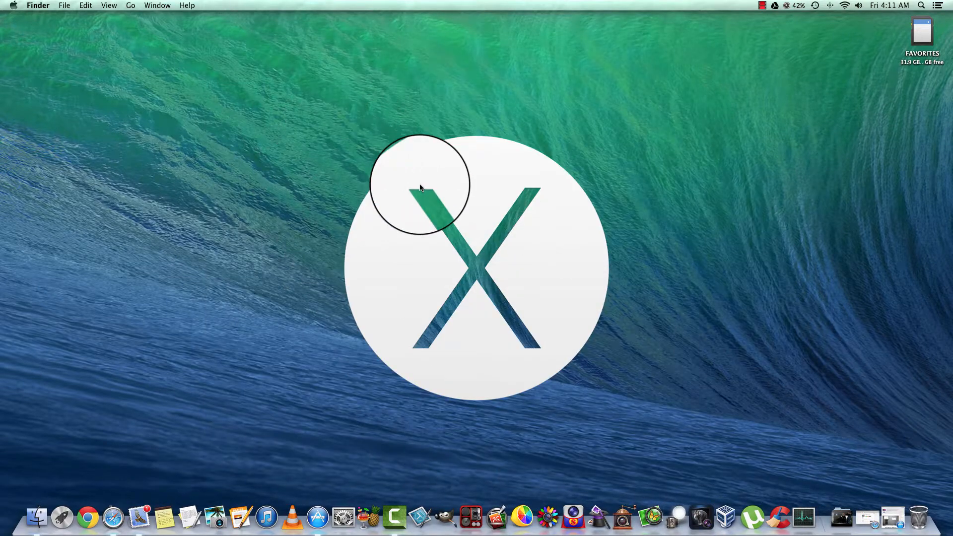